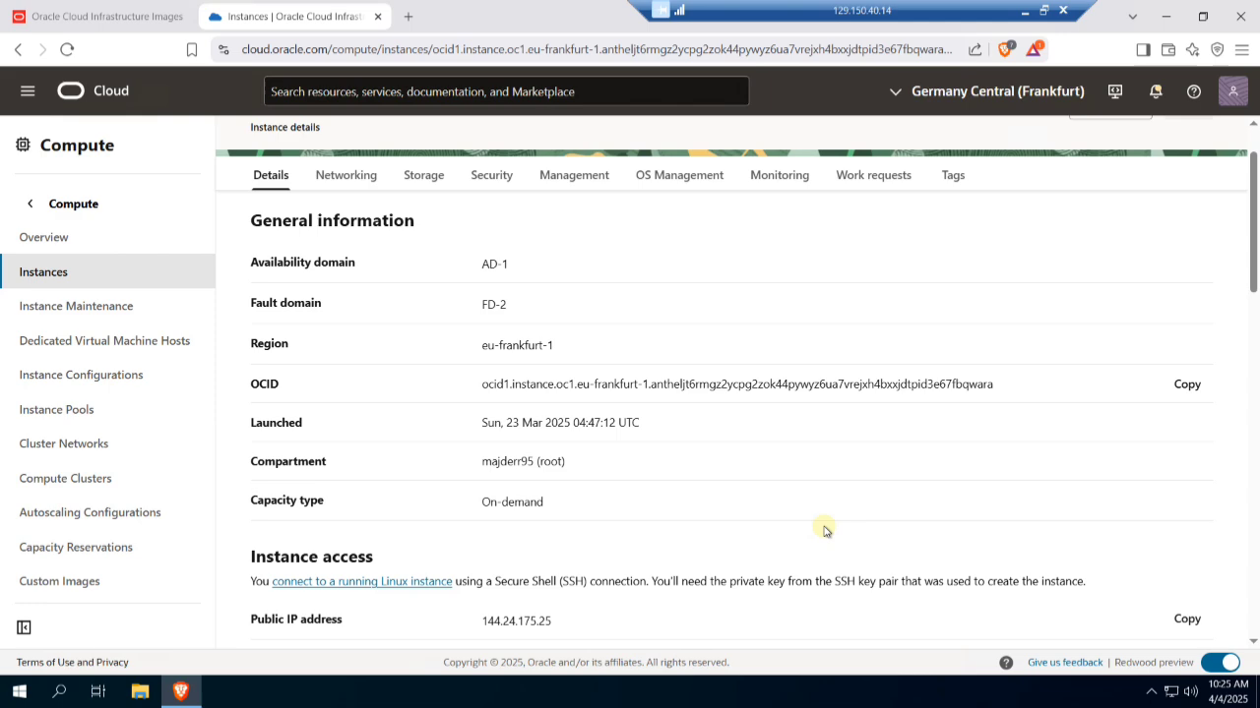
- Scroll through the instance page and show its boot volume on the Storage tab
scroll("down", 3)
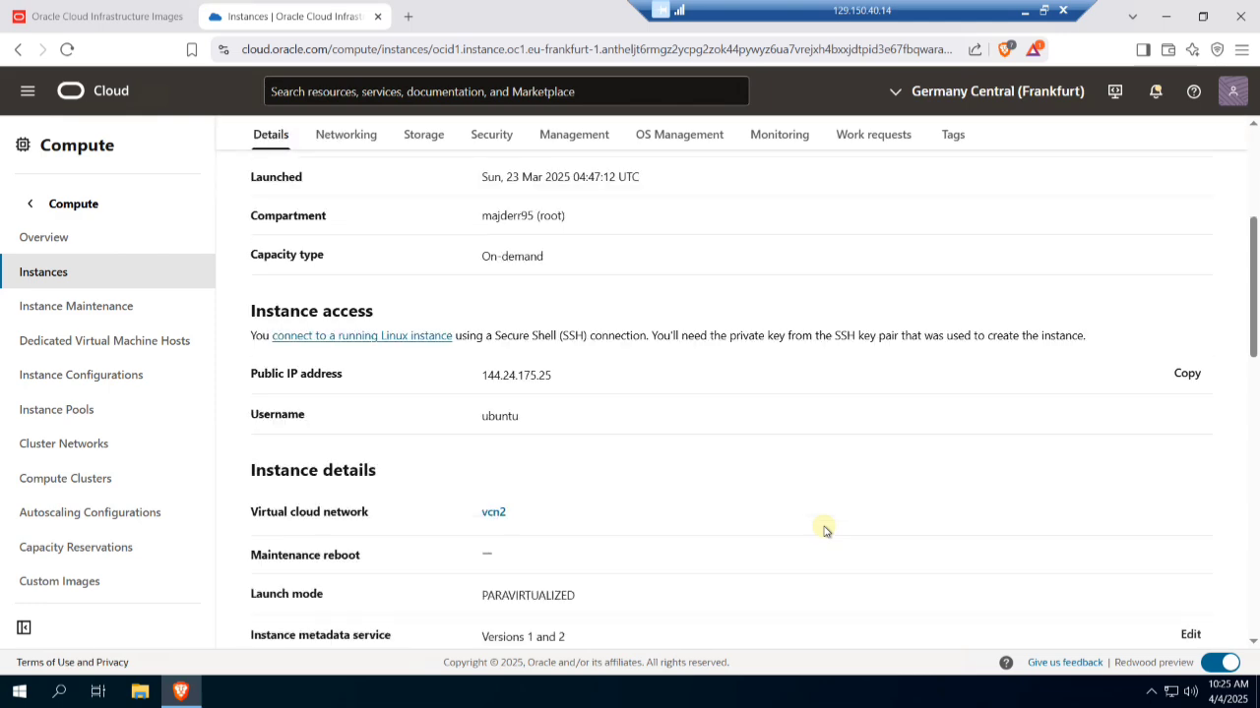
scroll("down", 3)
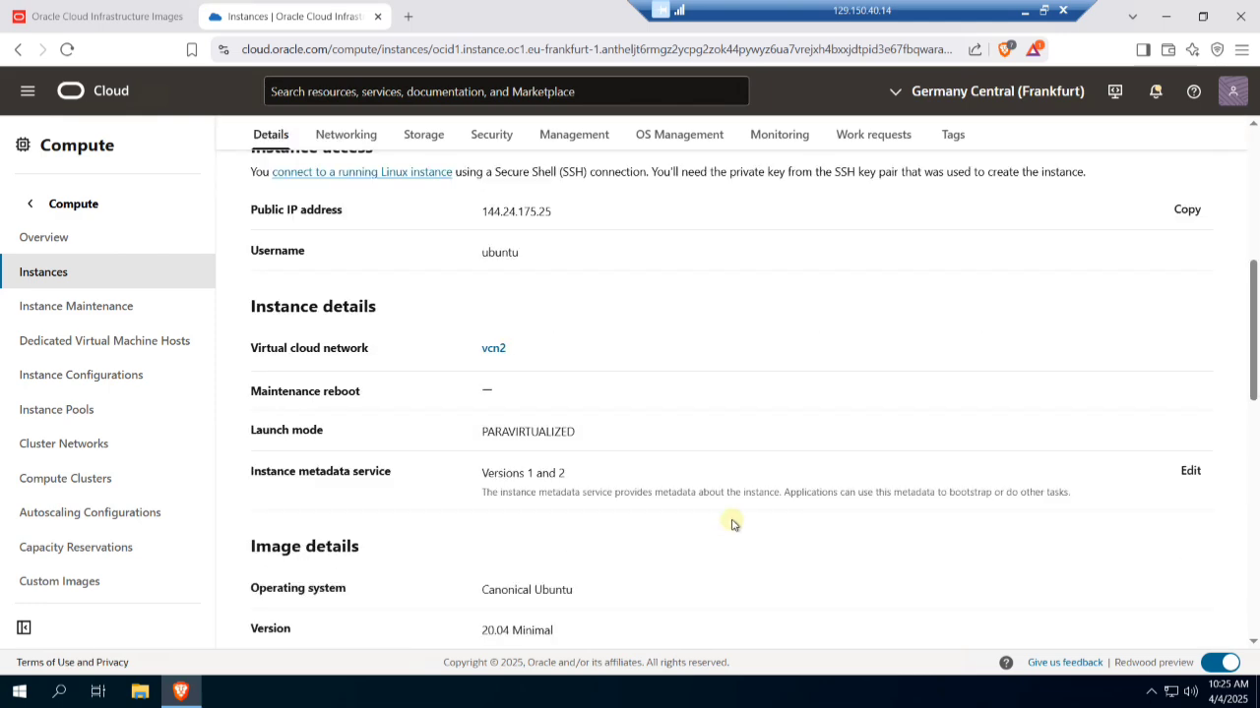
scroll("down", 3)
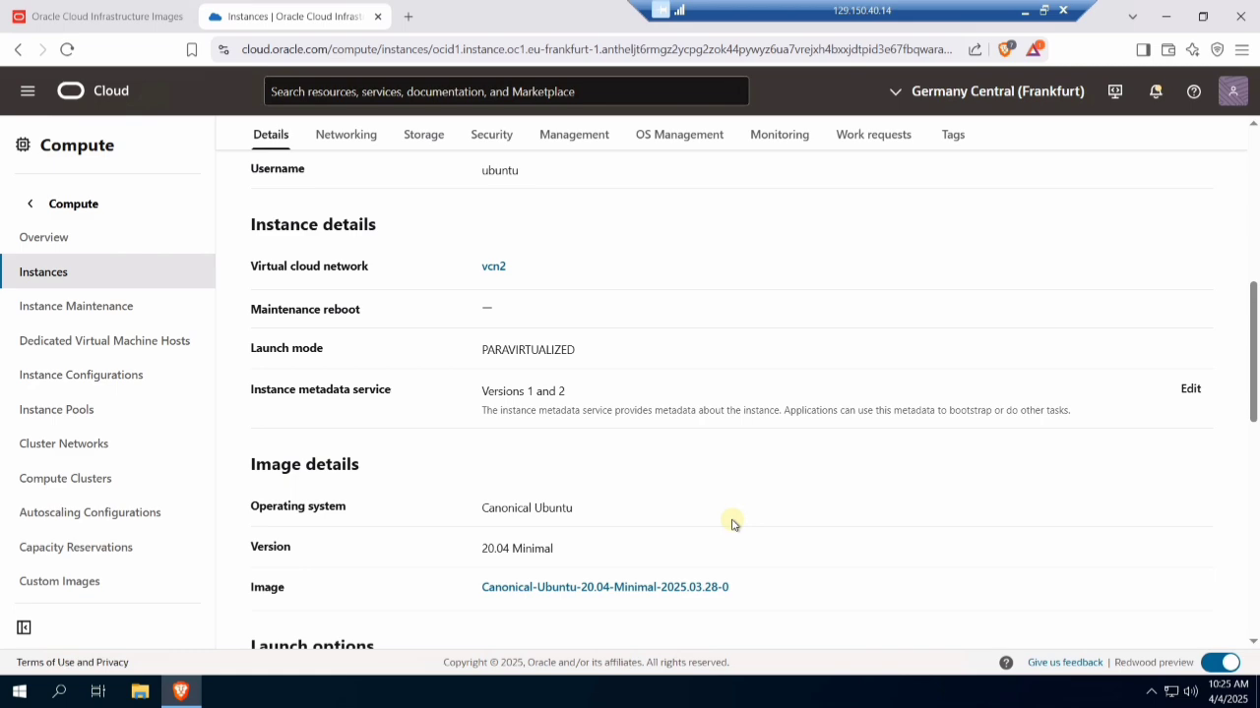
scroll("up", 3)
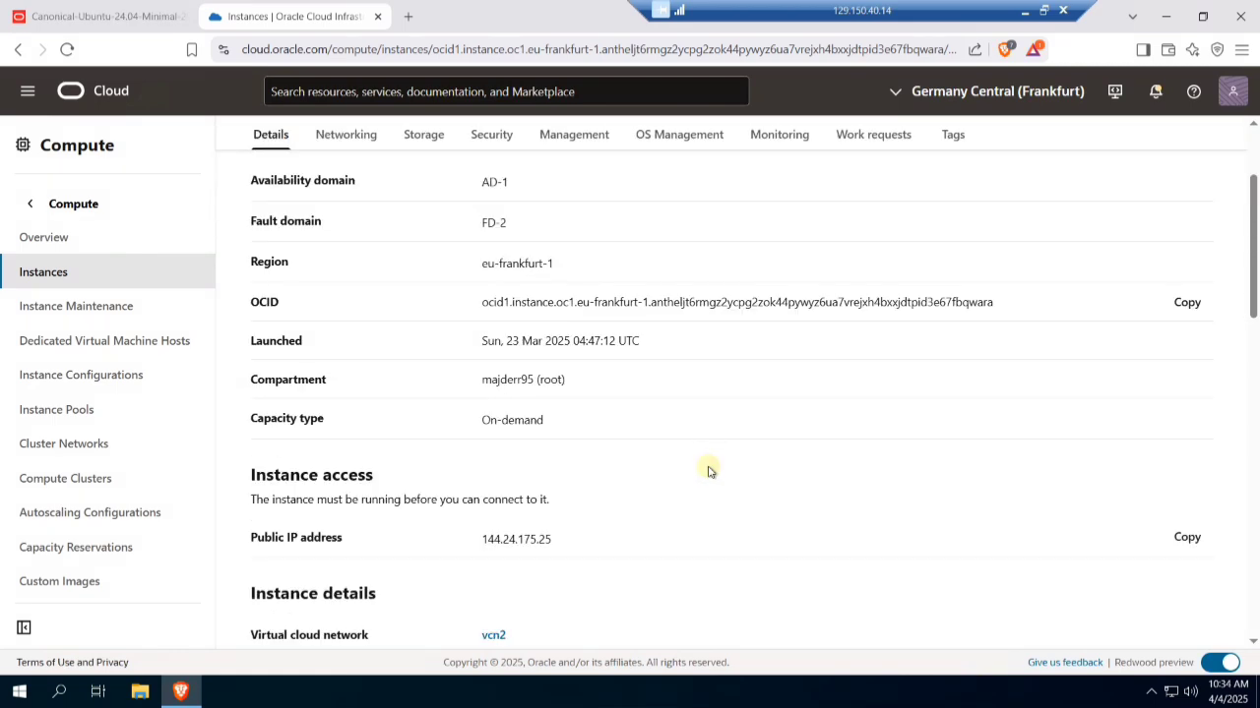
scroll("down", 3)
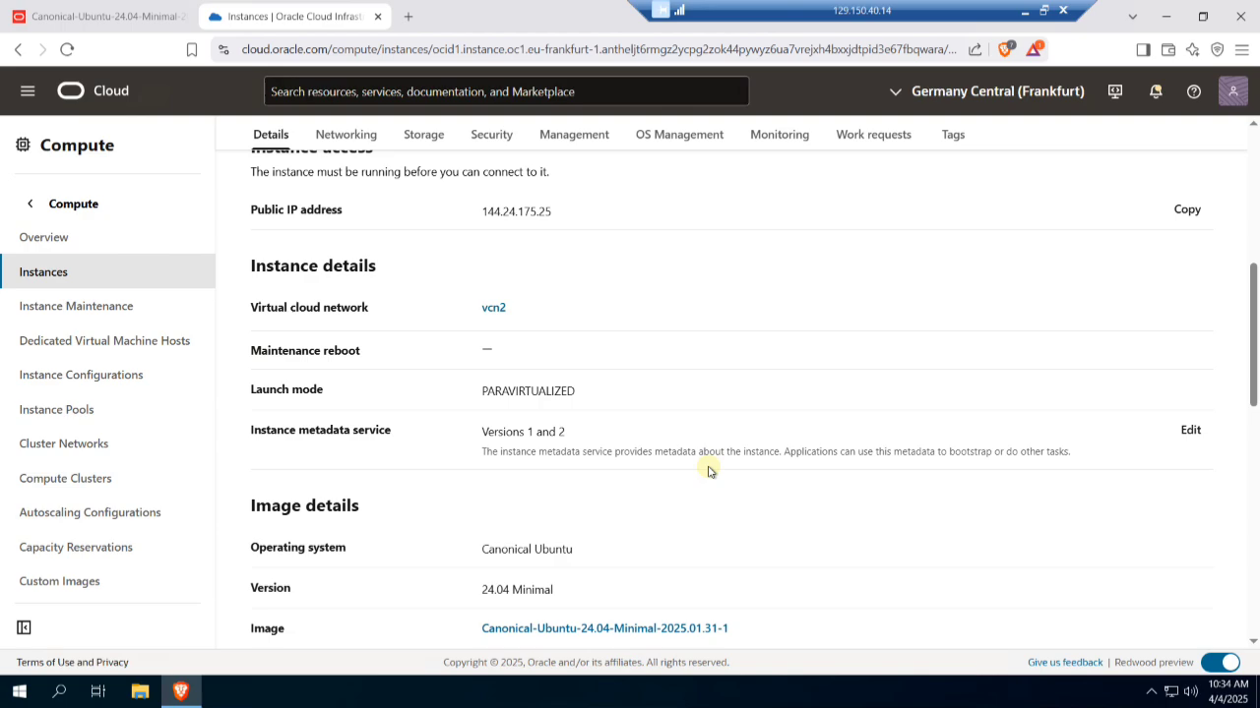
scroll("down", 3)
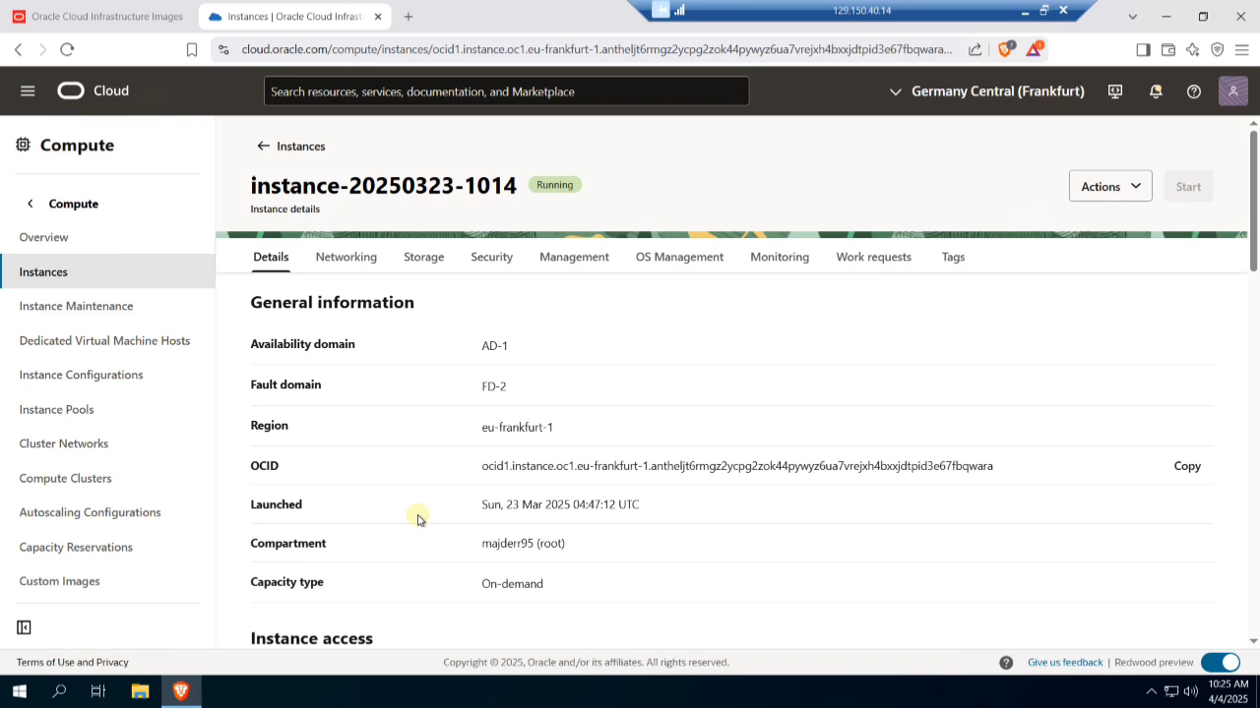
scroll("down", 3)
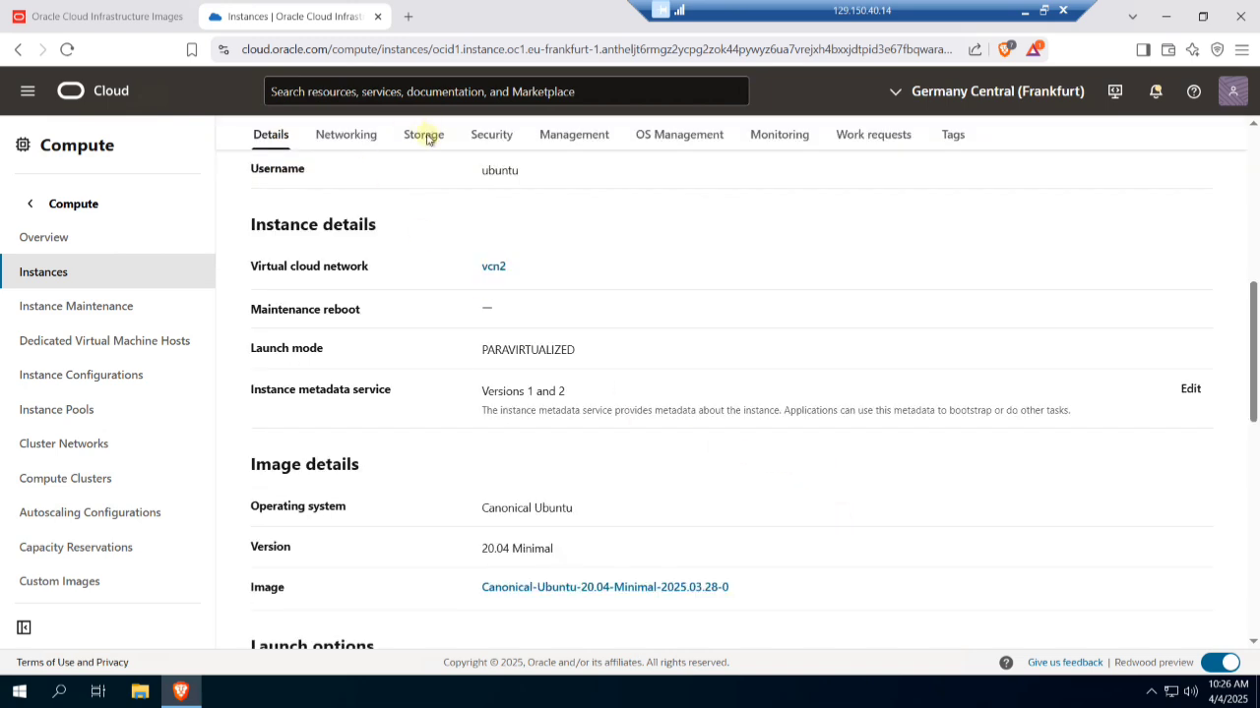
left_click(423, 134)
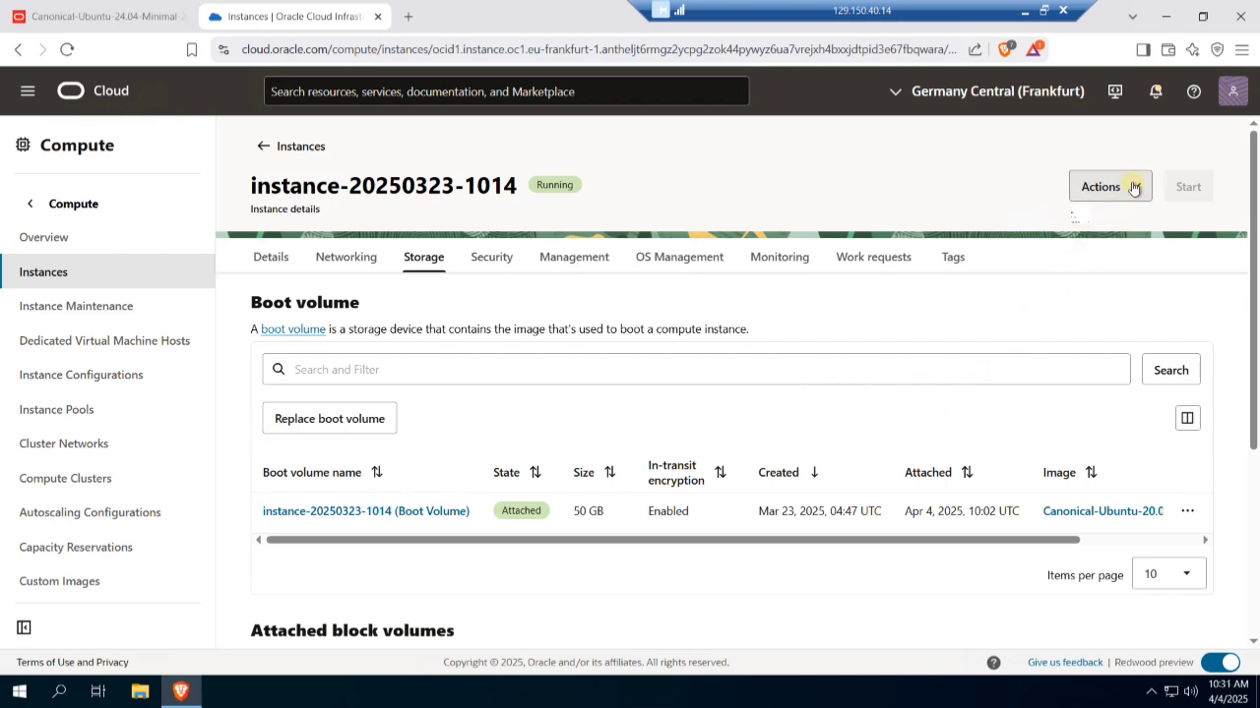
left_click(1099, 186)
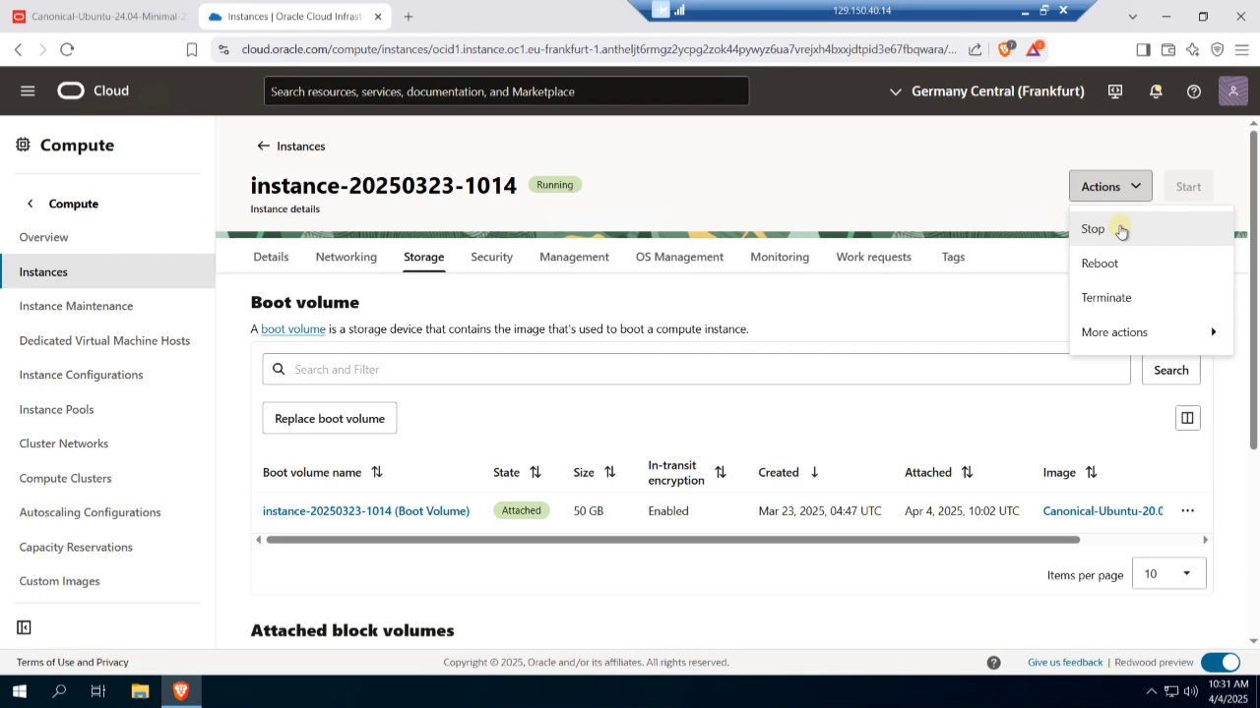
left_click(1092, 228)
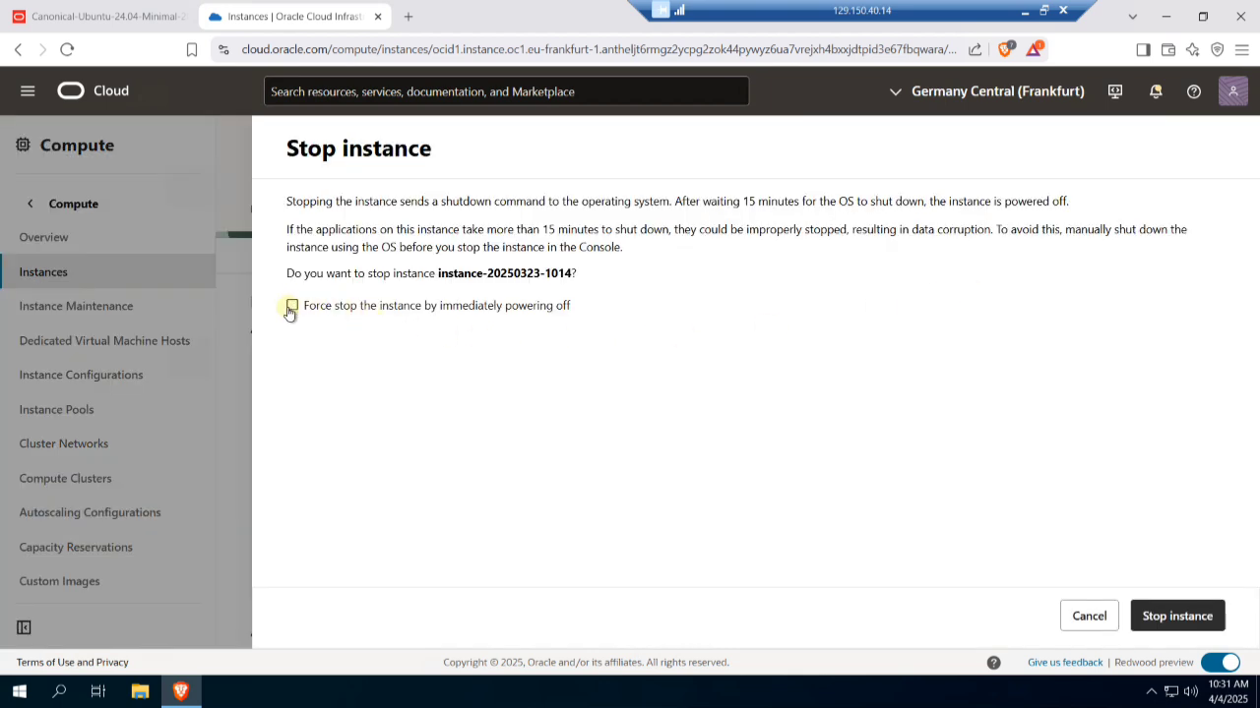
left_click(292, 305)
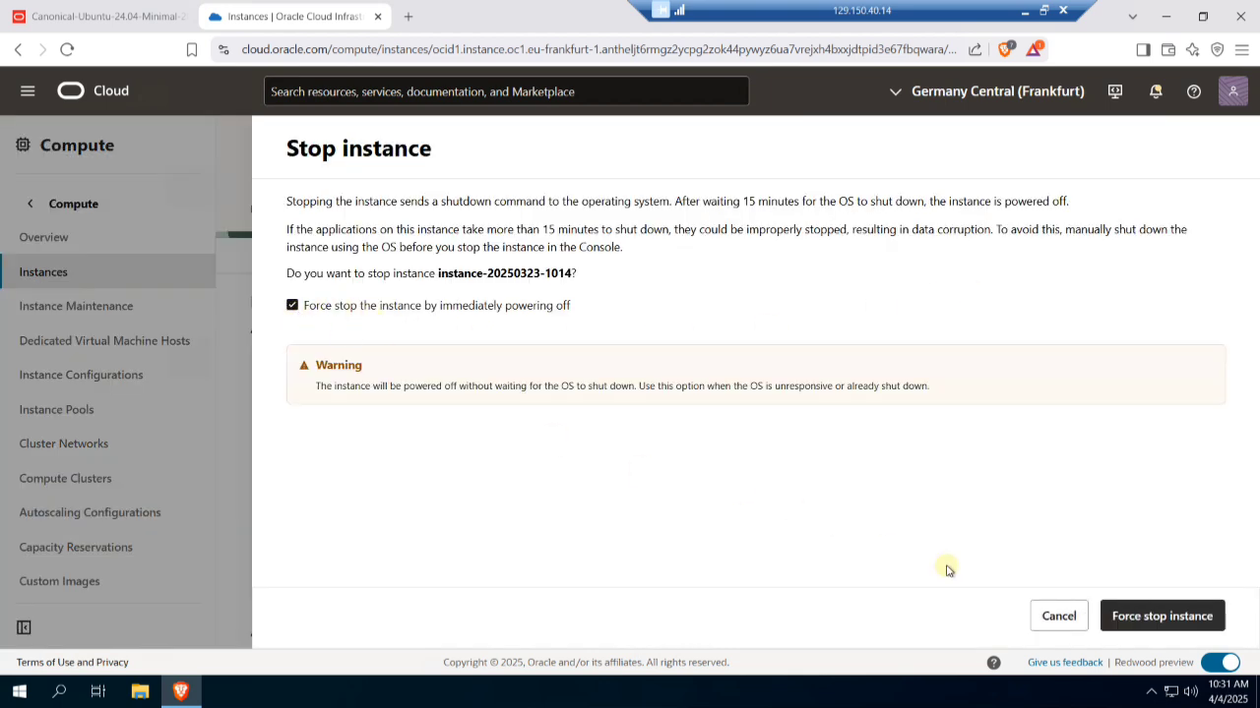
left_click(1161, 615)
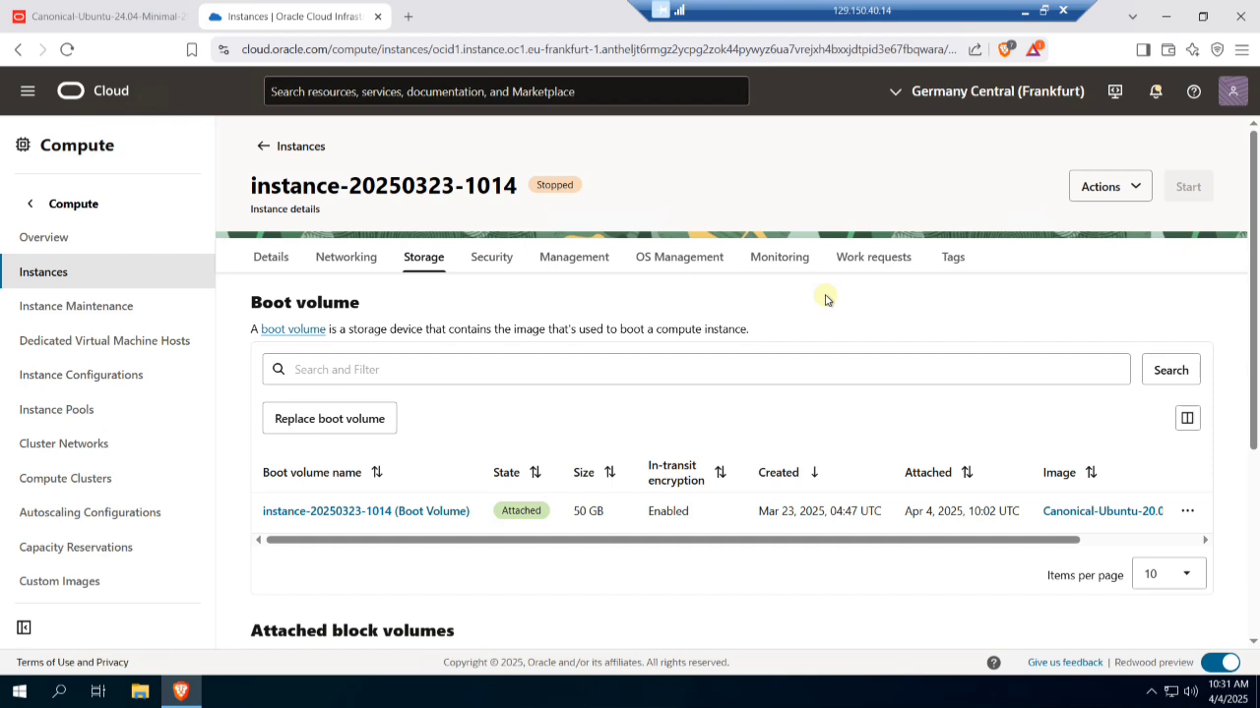
- Begin a boot volume replacement by image via OCID, then switch to the image documentation
left_click(329, 419)
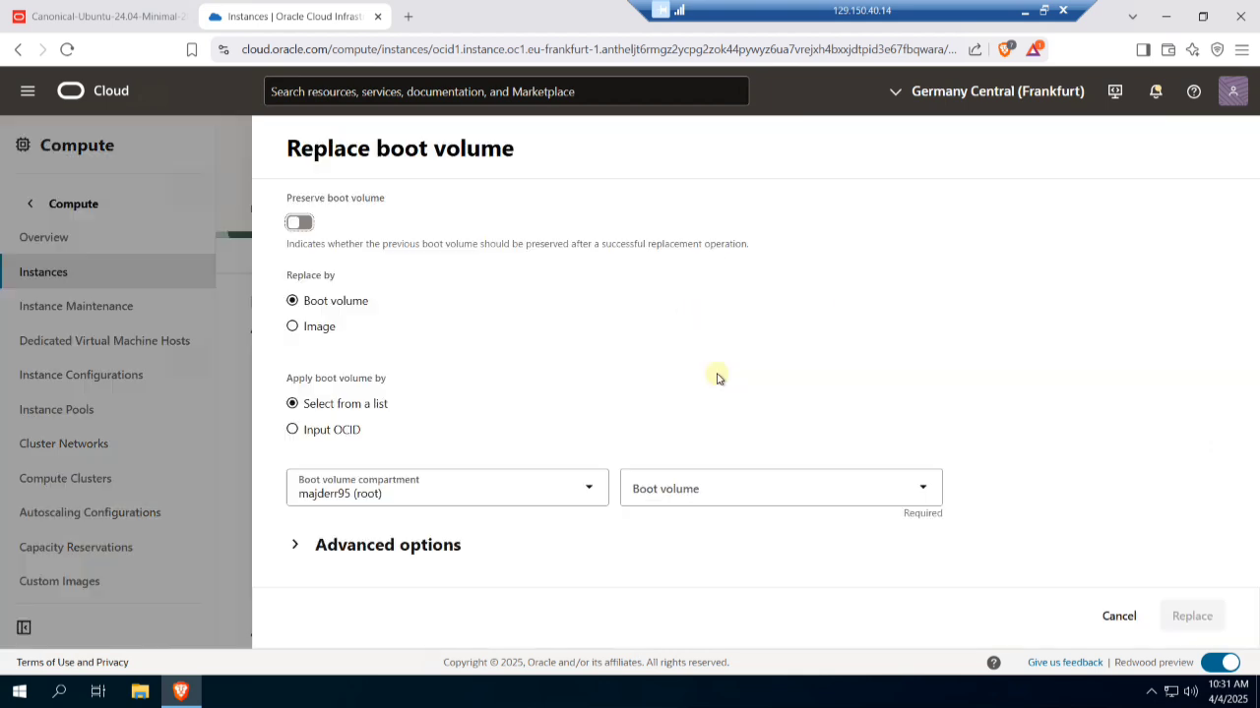
mouse_move(293, 326)
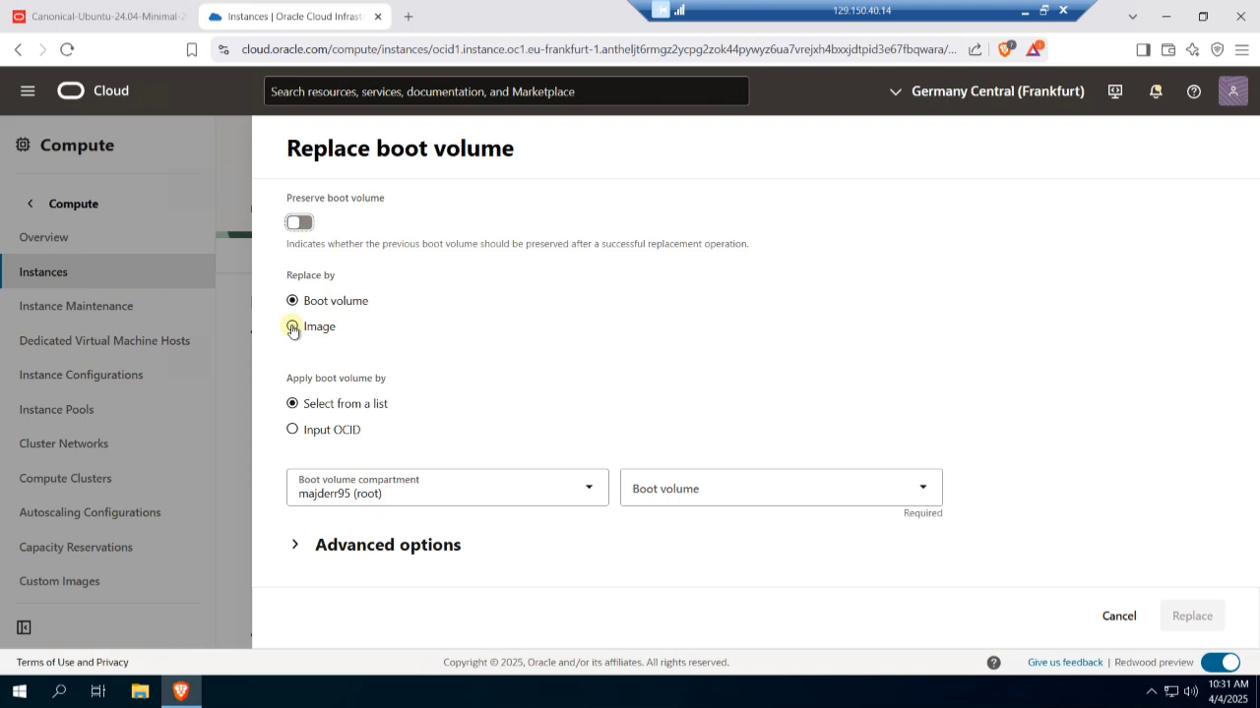
left_click(292, 325)
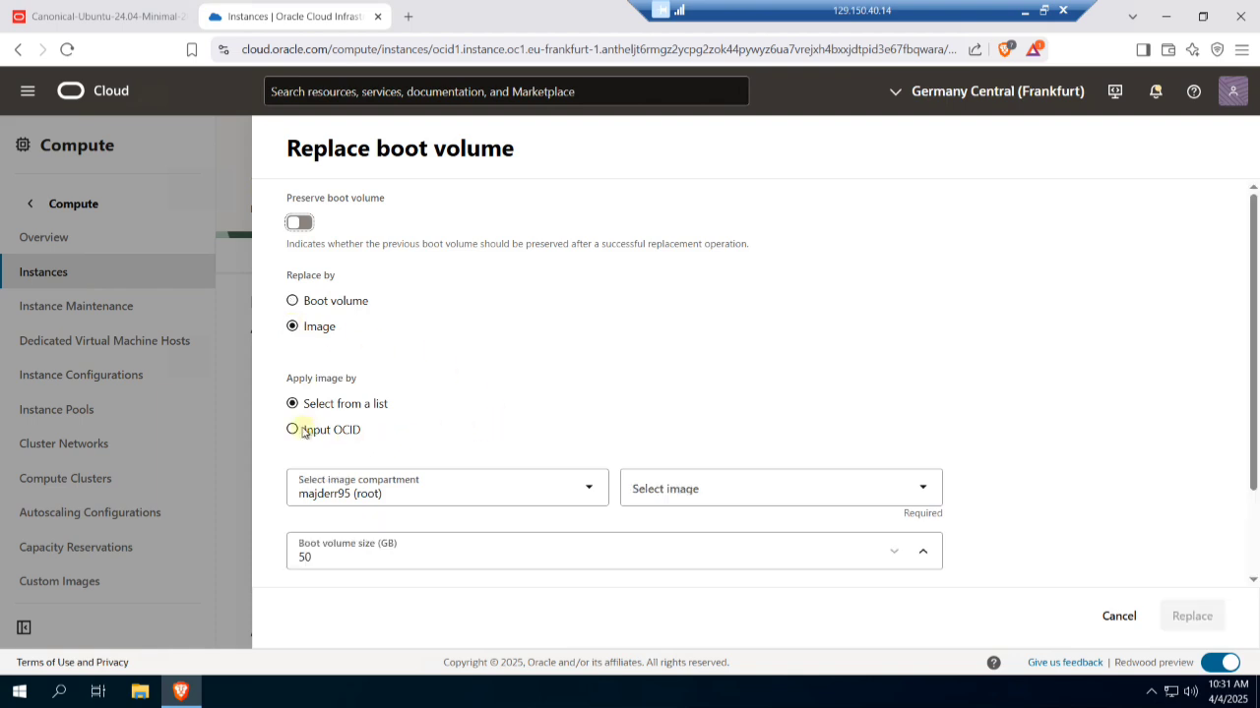
left_click(292, 430)
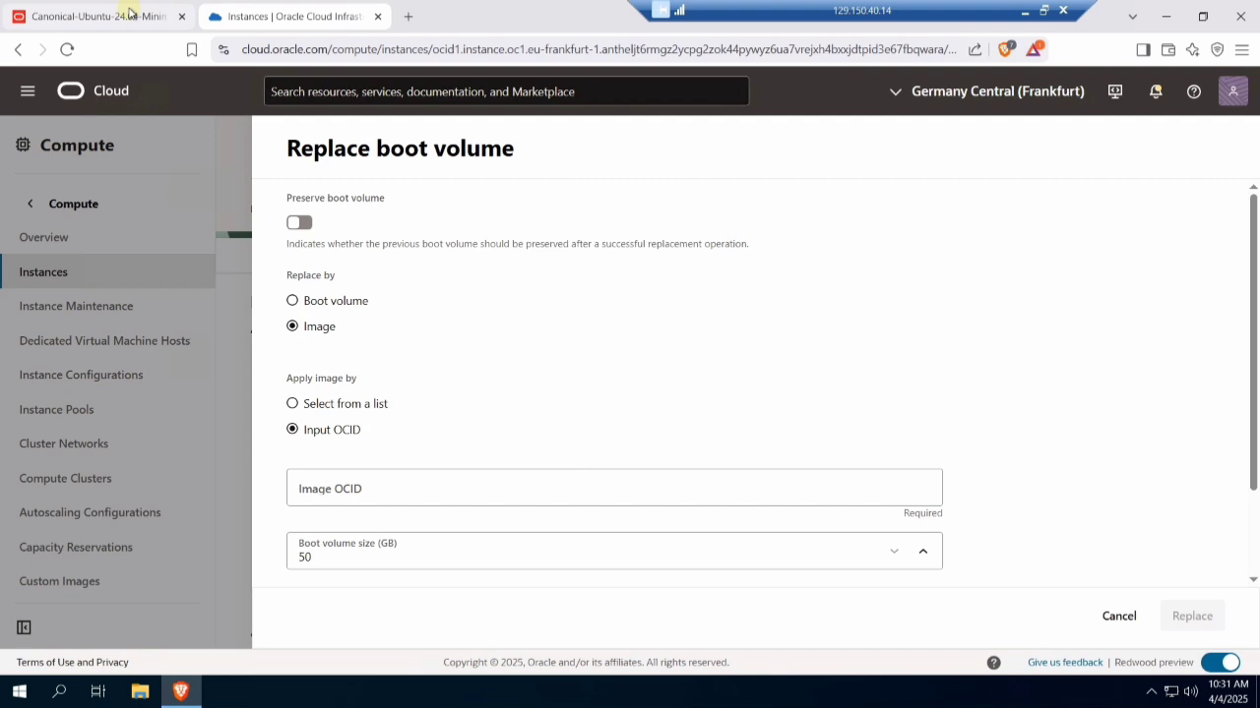
left_click(88, 16)
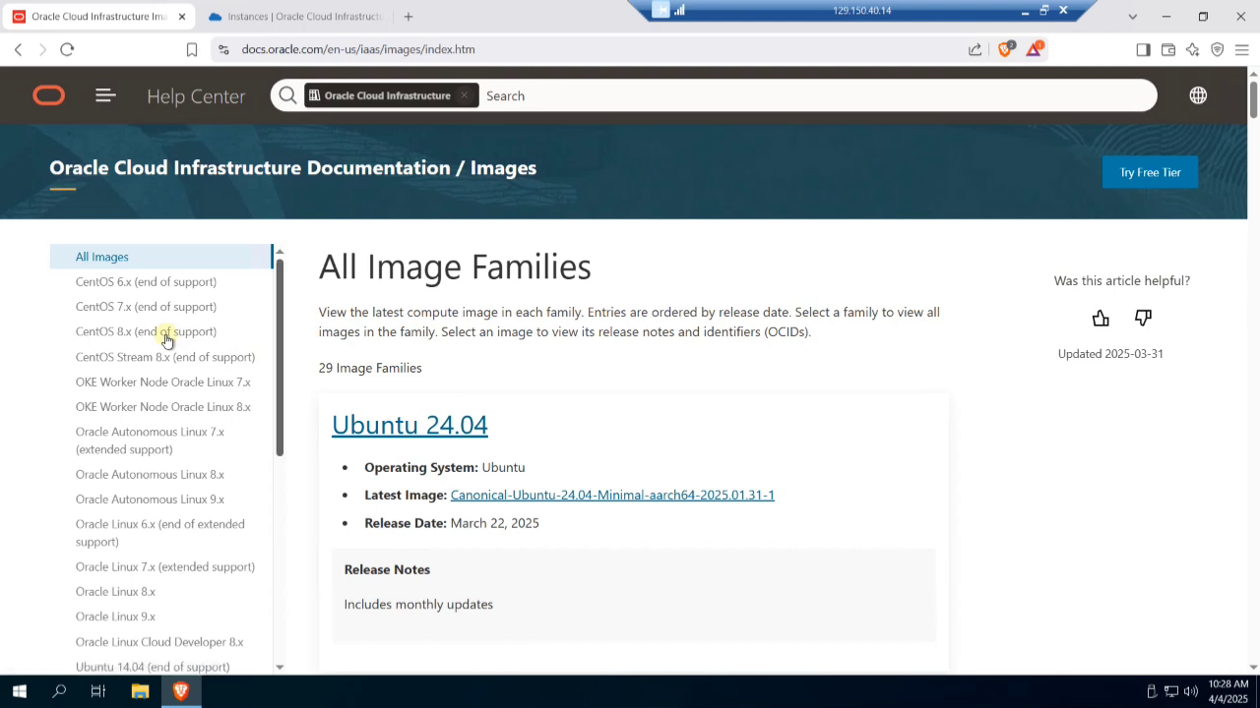
- Scroll the Ubuntu 24.04 images page to Canonical-Ubuntu-24.04-Minimal-2025.01.31-1
scroll("down", 3)
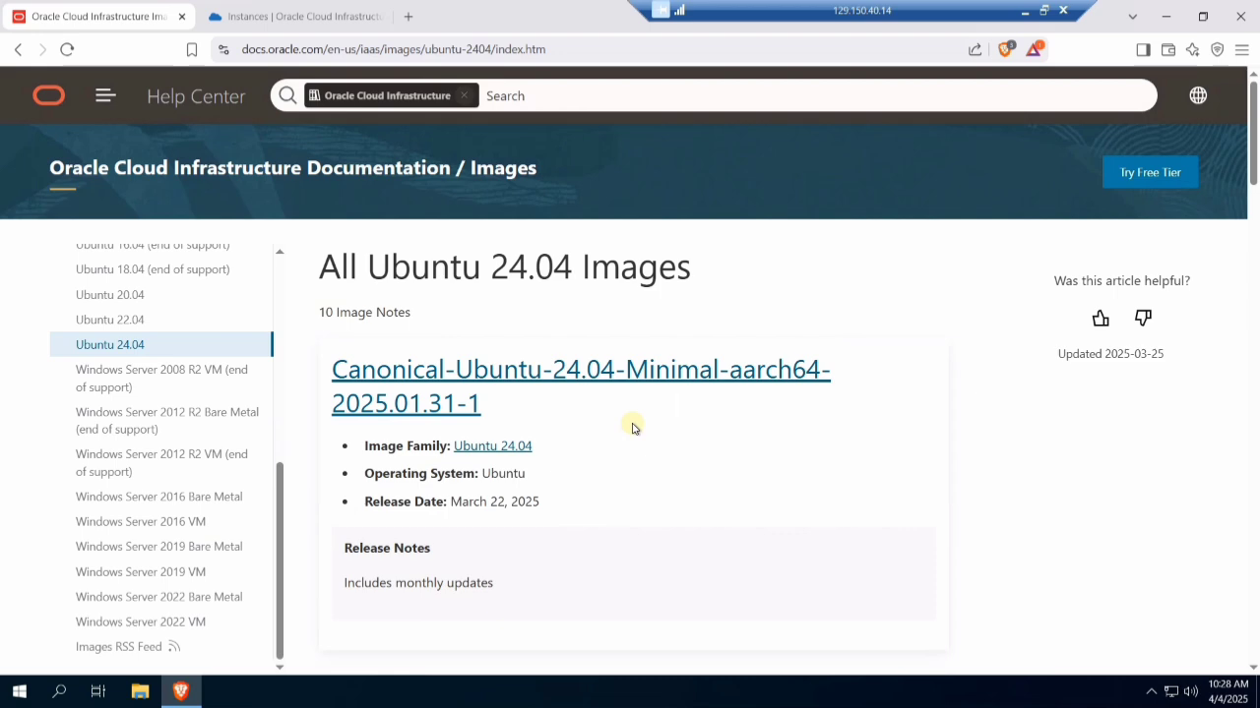
mouse_move(648, 446)
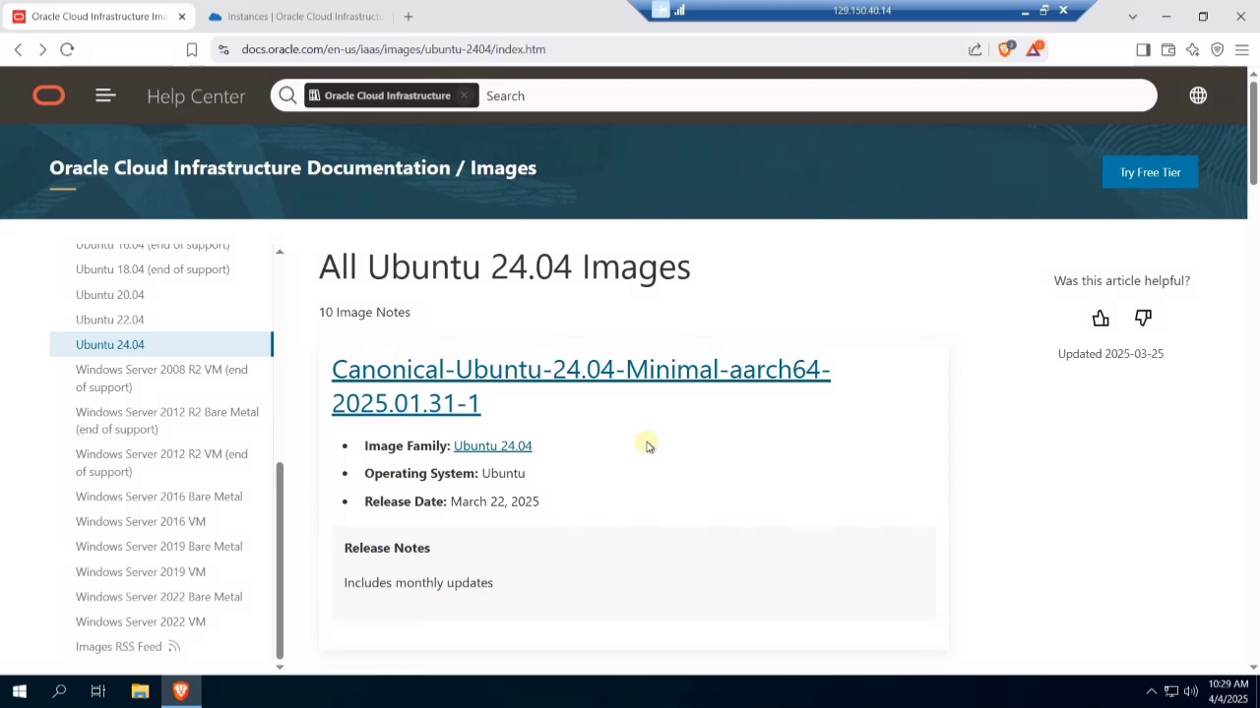
scroll("down", 3)
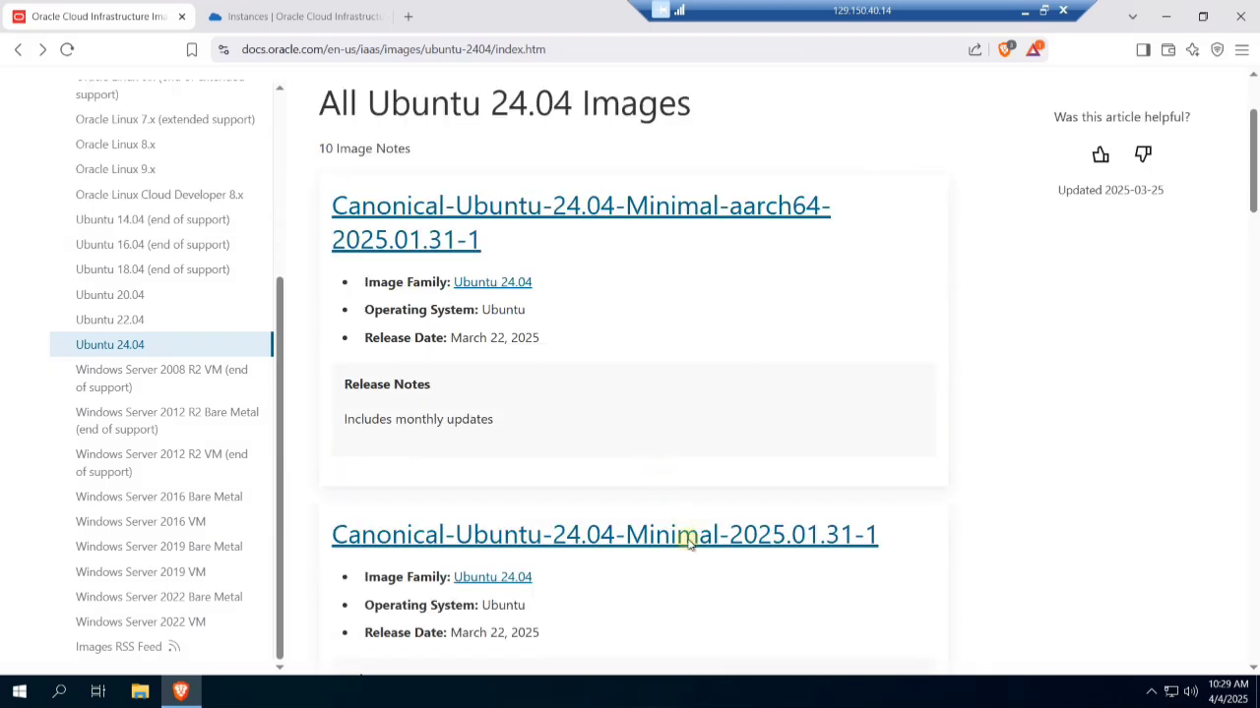
- Copy the eu-frankfurt-1 Ubuntu 24.04 Minimal image OCID and return to the console
left_click(603, 534)
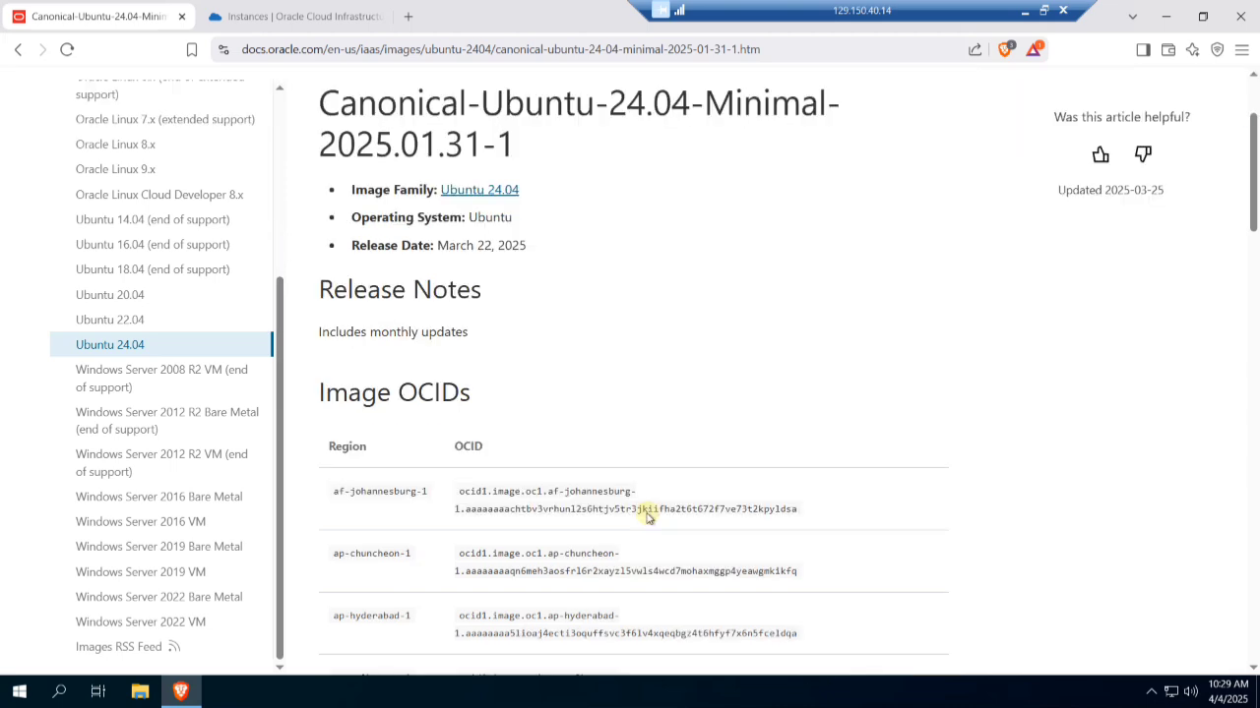
scroll("down", 3)
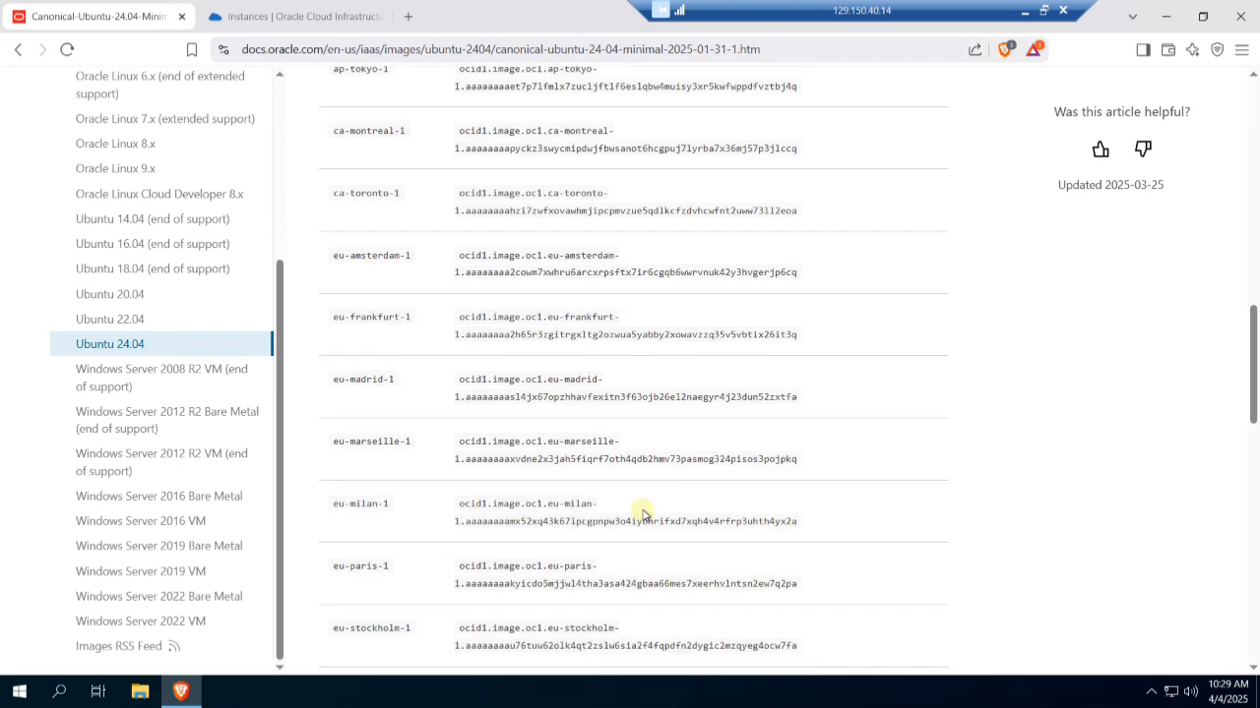
mouse_move(404, 450)
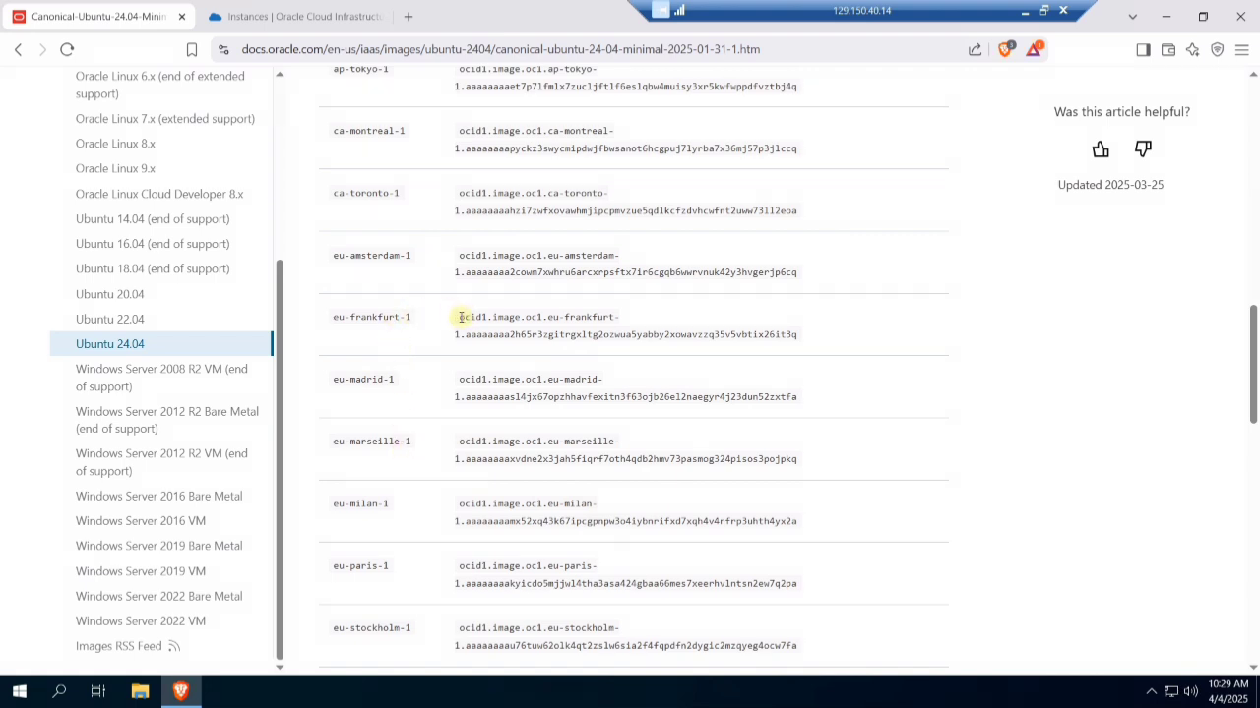
left_click_drag(458, 316, 797, 335)
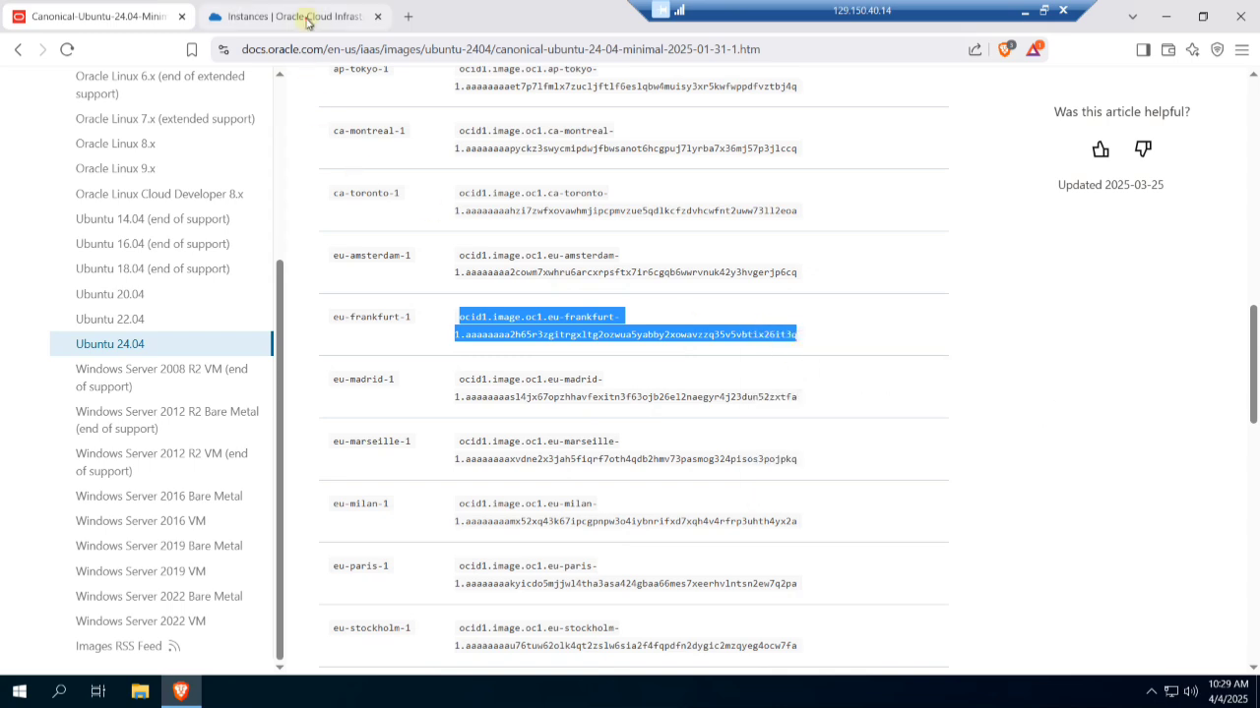
left_click(290, 16)
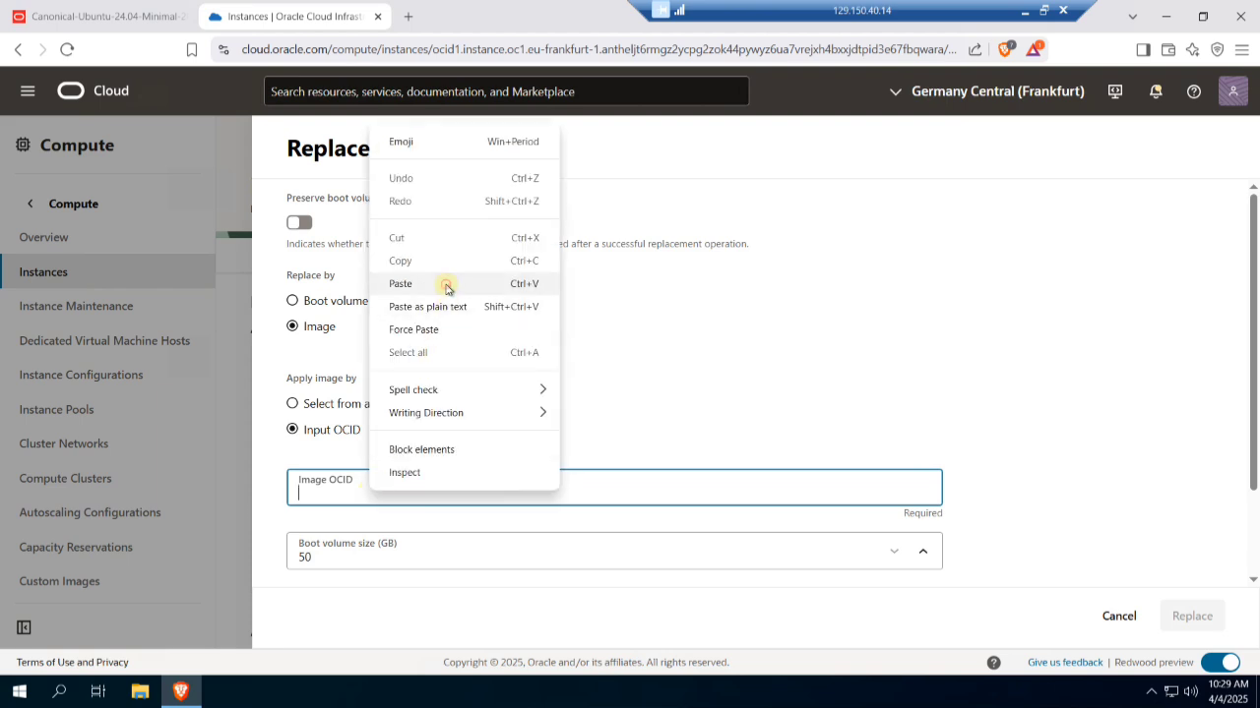
- Paste the Frankfurt OCID, resolving to Canonical-Ubuntu-24.04-Minimal-2025.01.31-1 (46.6 GB)
left_click(400, 283)
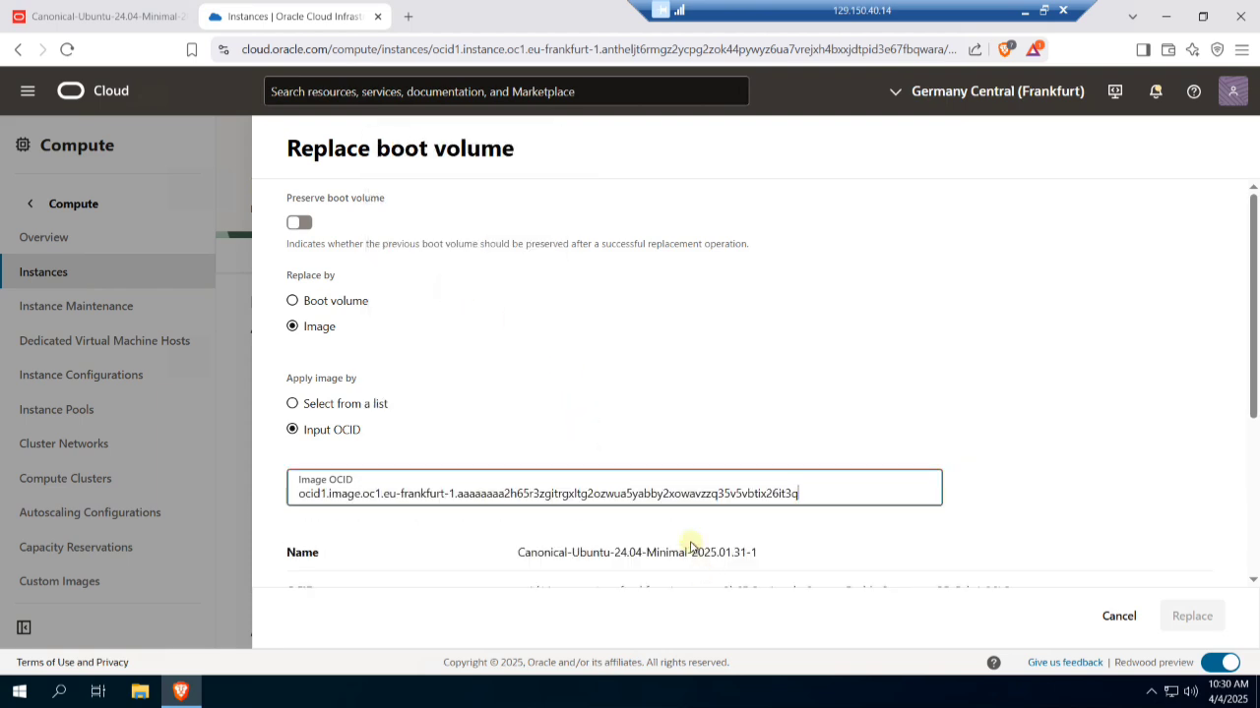
scroll("down", 3)
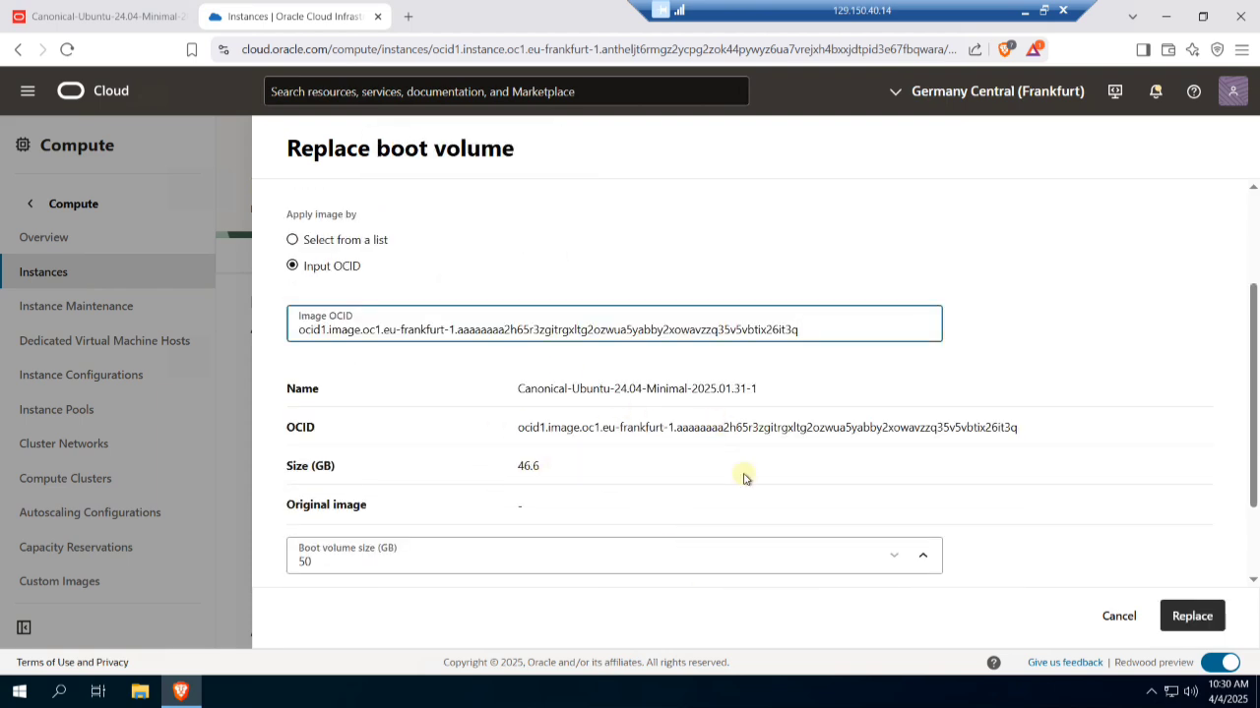
scroll("down", 3)
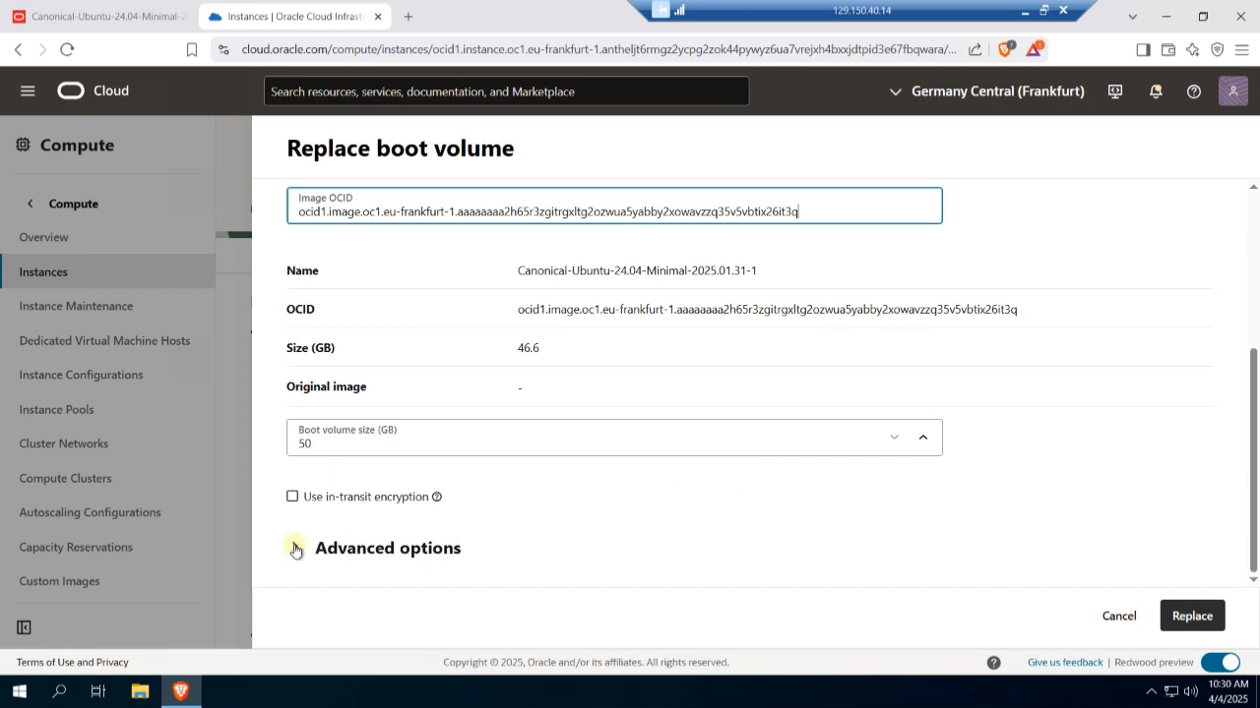
- Add ssh_authorized_keys metadata holding the ssh-rsa public key and submit the replacement
left_click(296, 548)
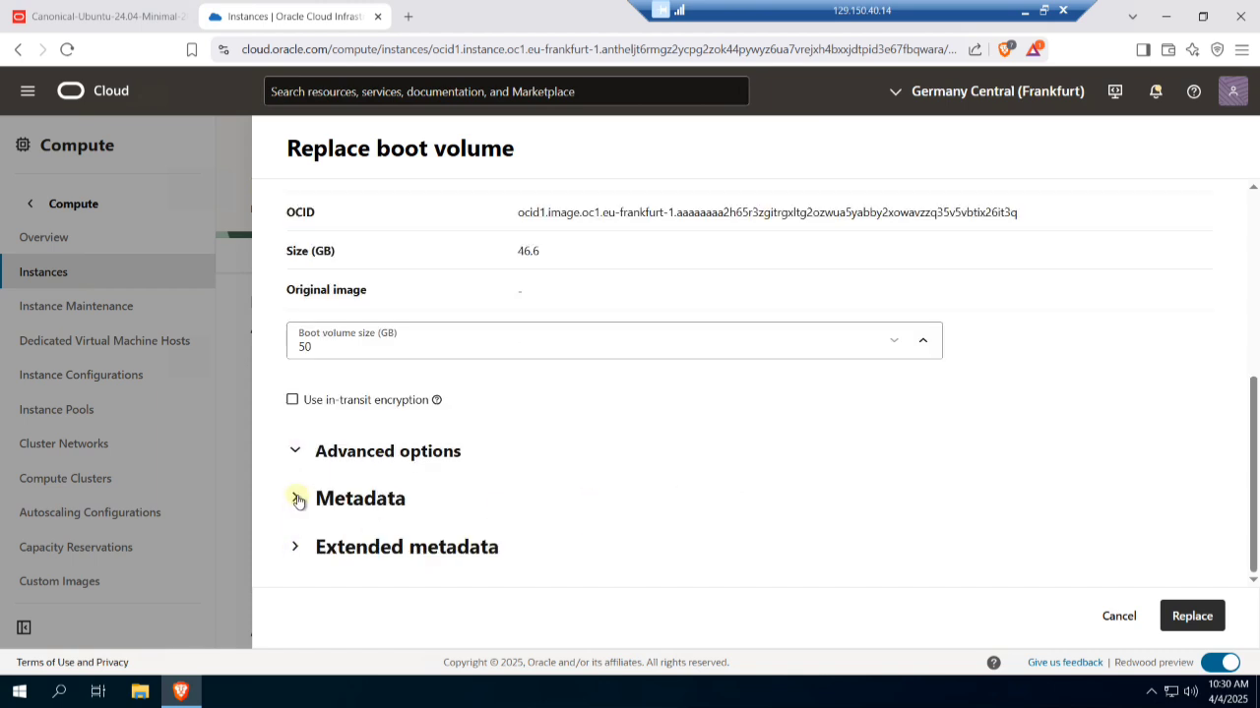
left_click(296, 498)
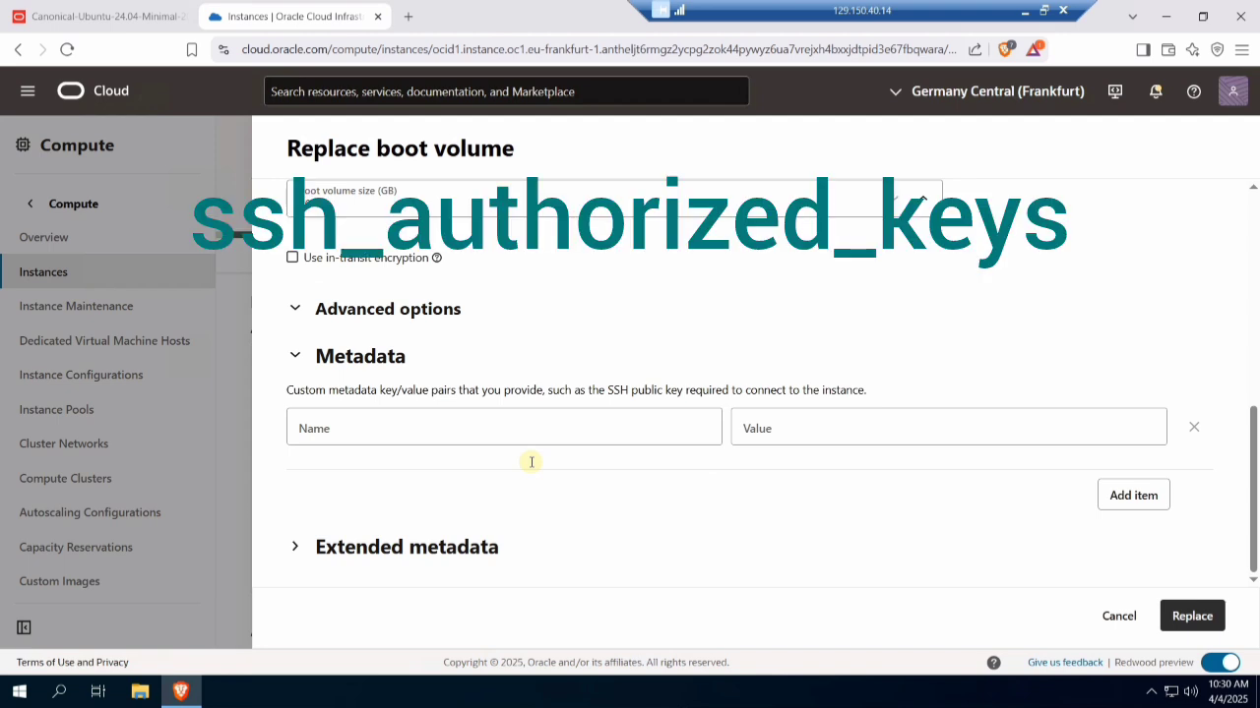
right_click(503, 426)
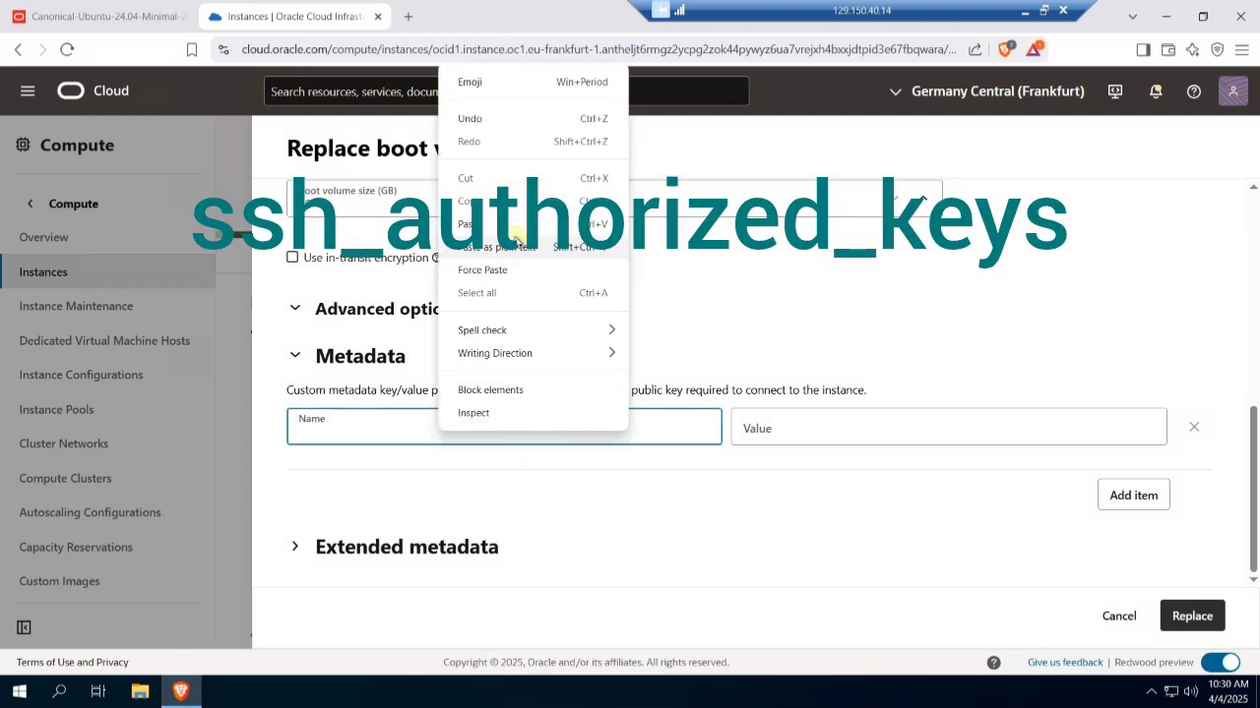
left_click(470, 224)
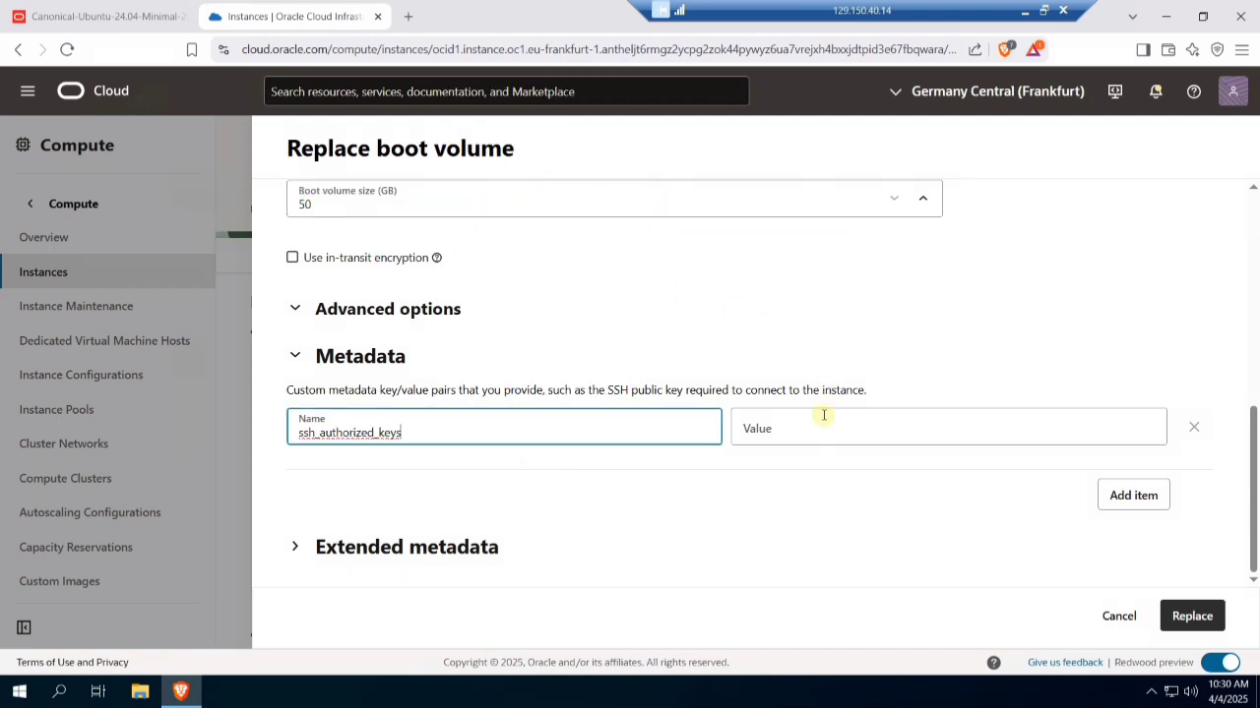
right_click(947, 426)
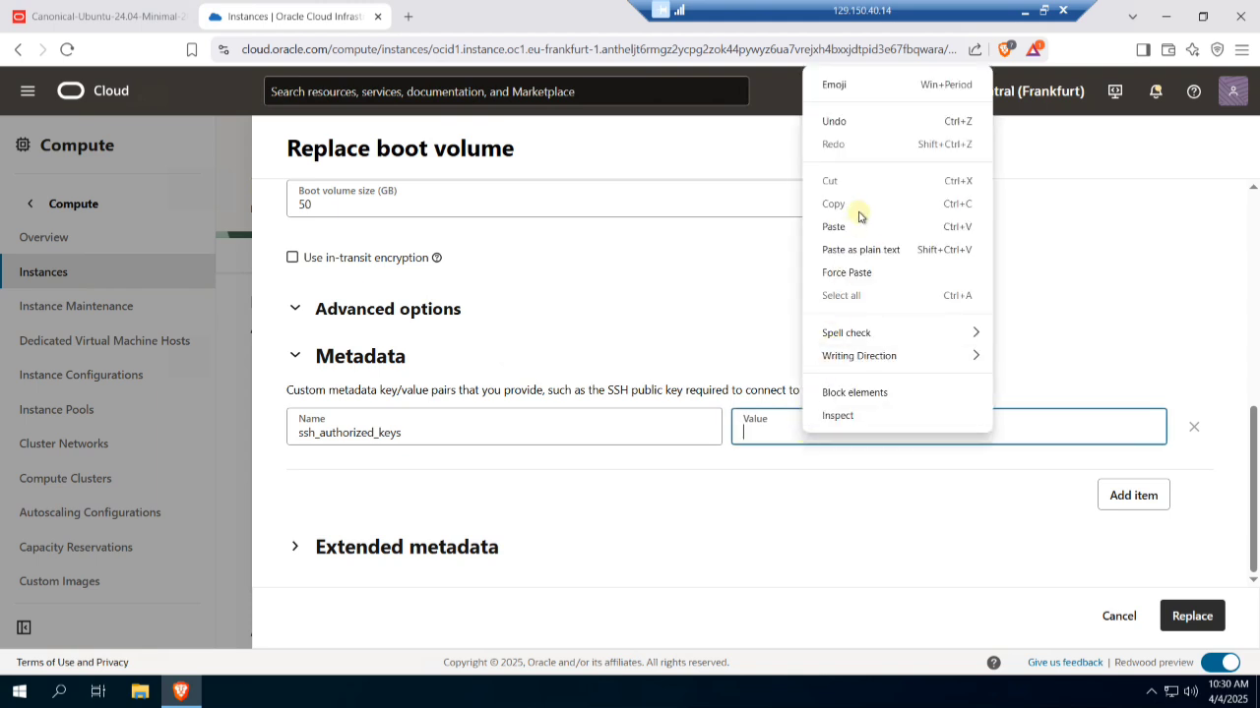
mouse_move(858, 227)
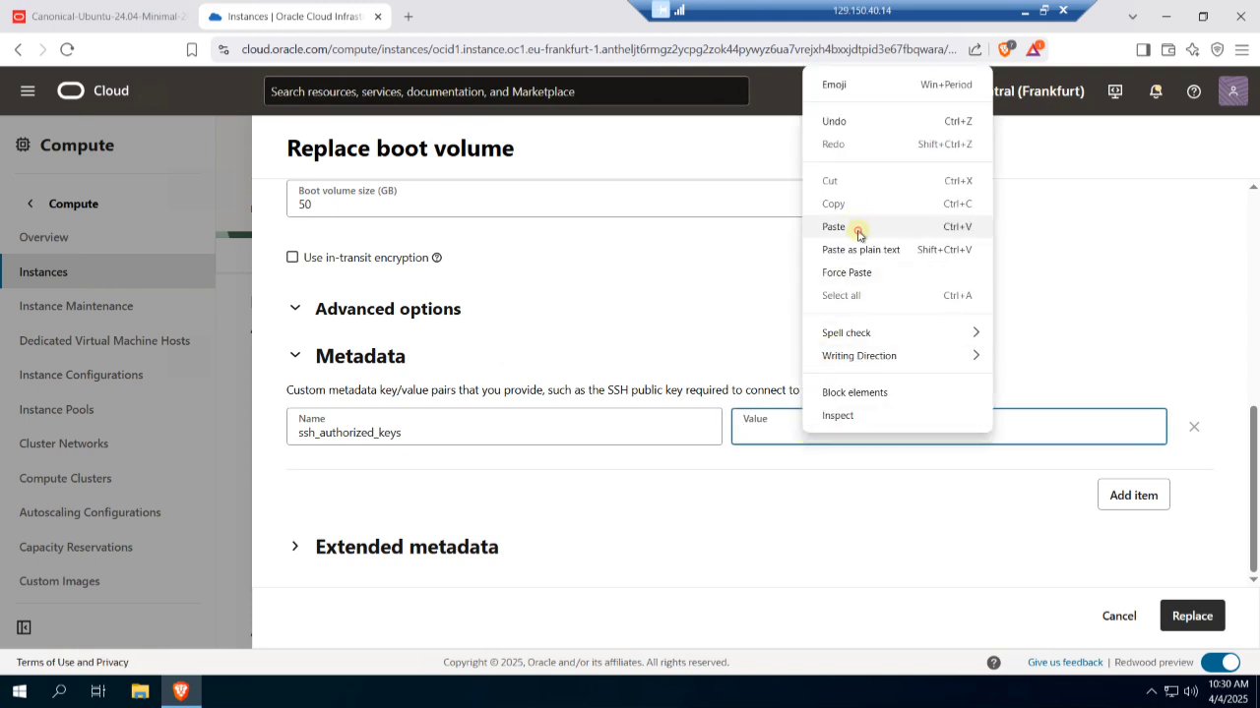
left_click(834, 227)
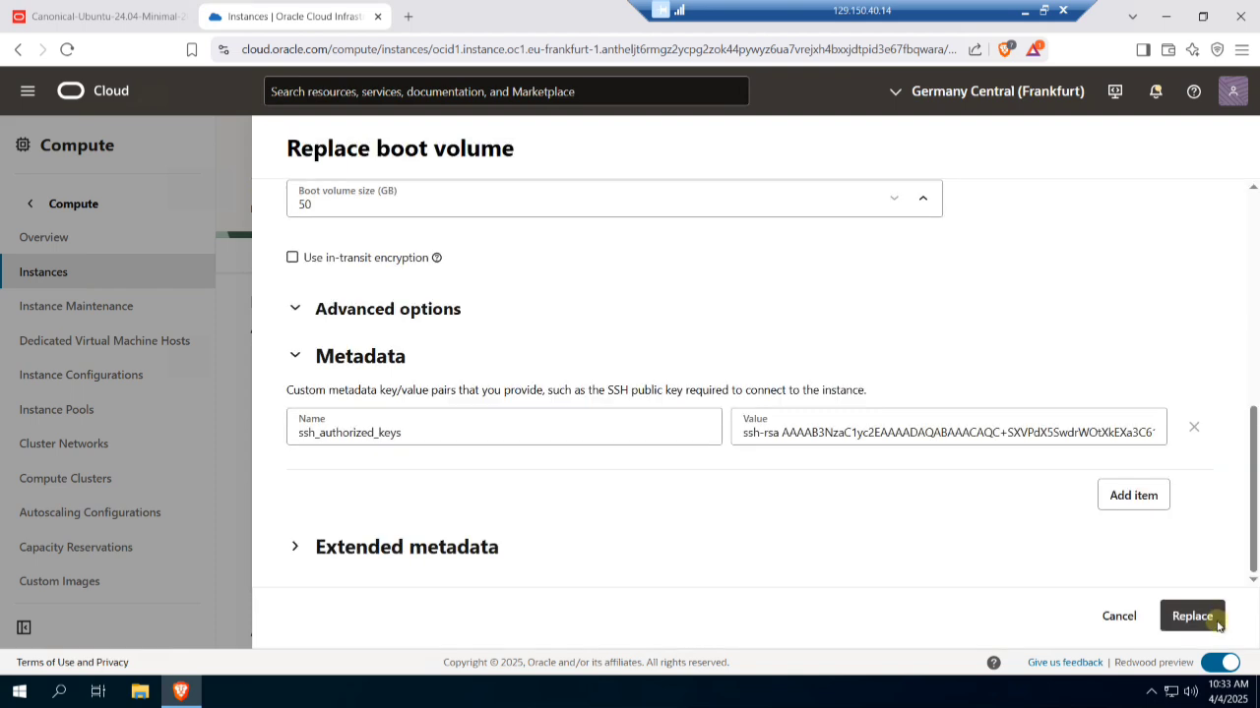
left_click(1191, 615)
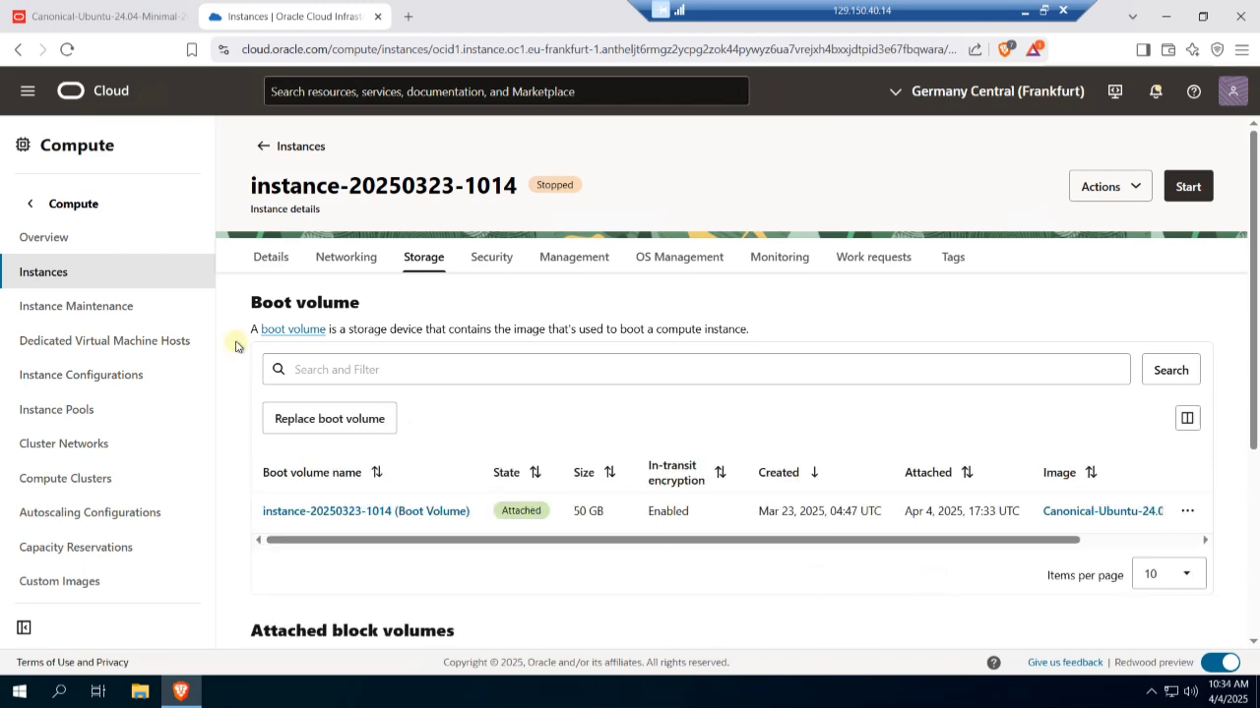
left_click(271, 257)
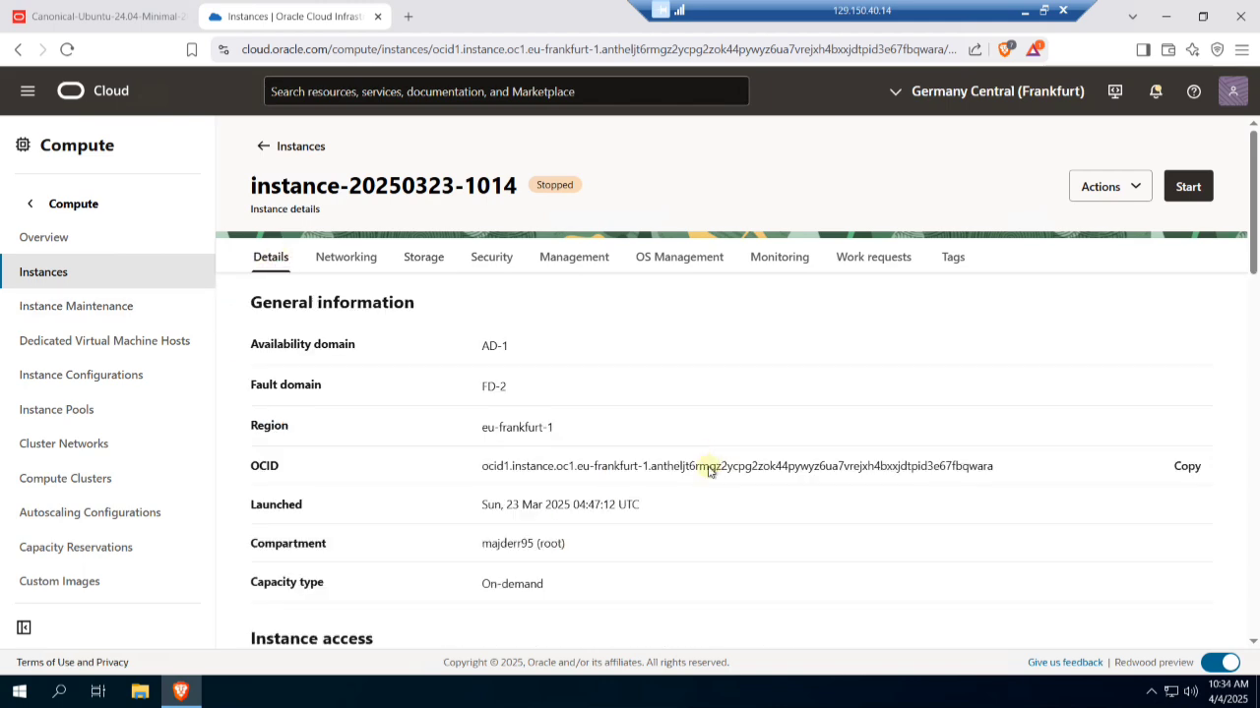
scroll("down", 3)
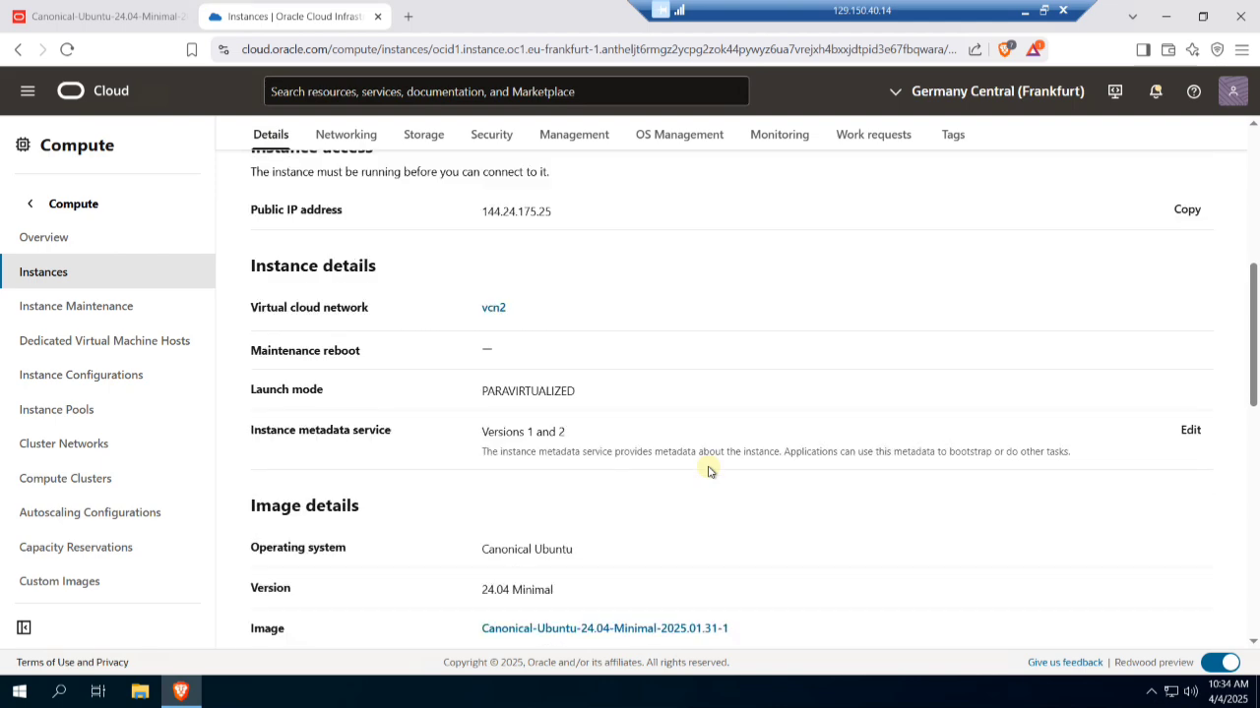
scroll("up", 3)
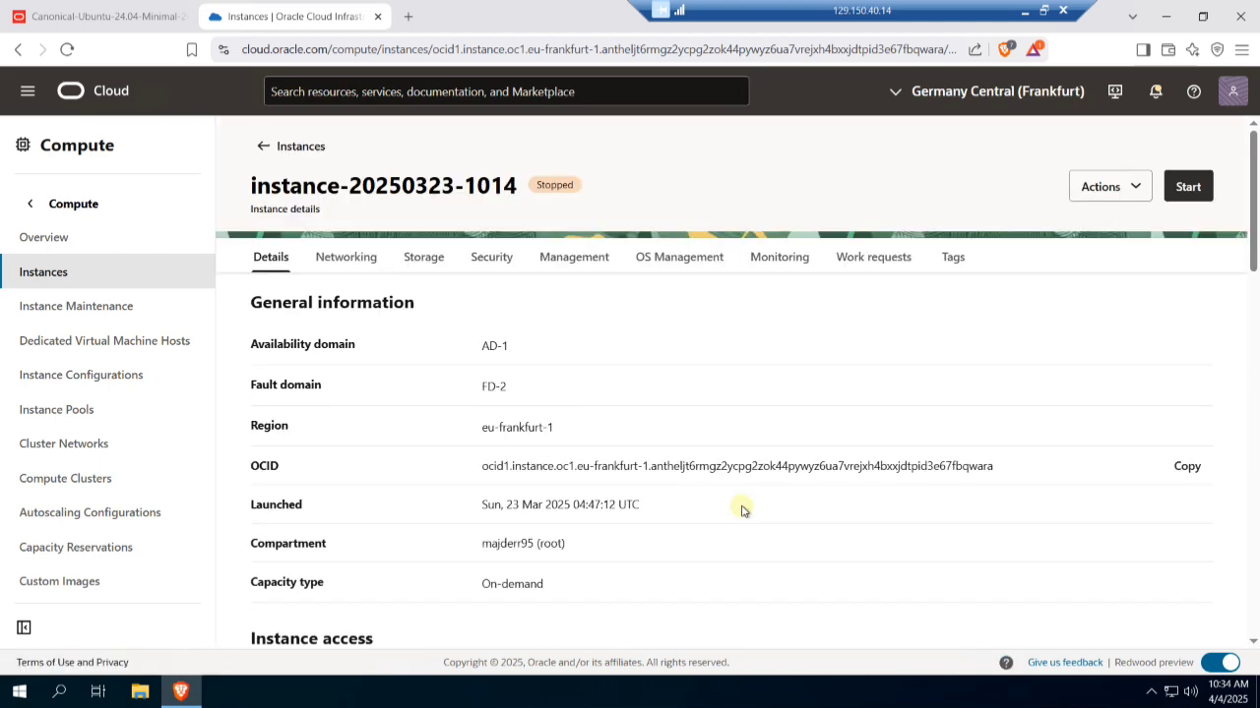
mouse_move(907, 208)
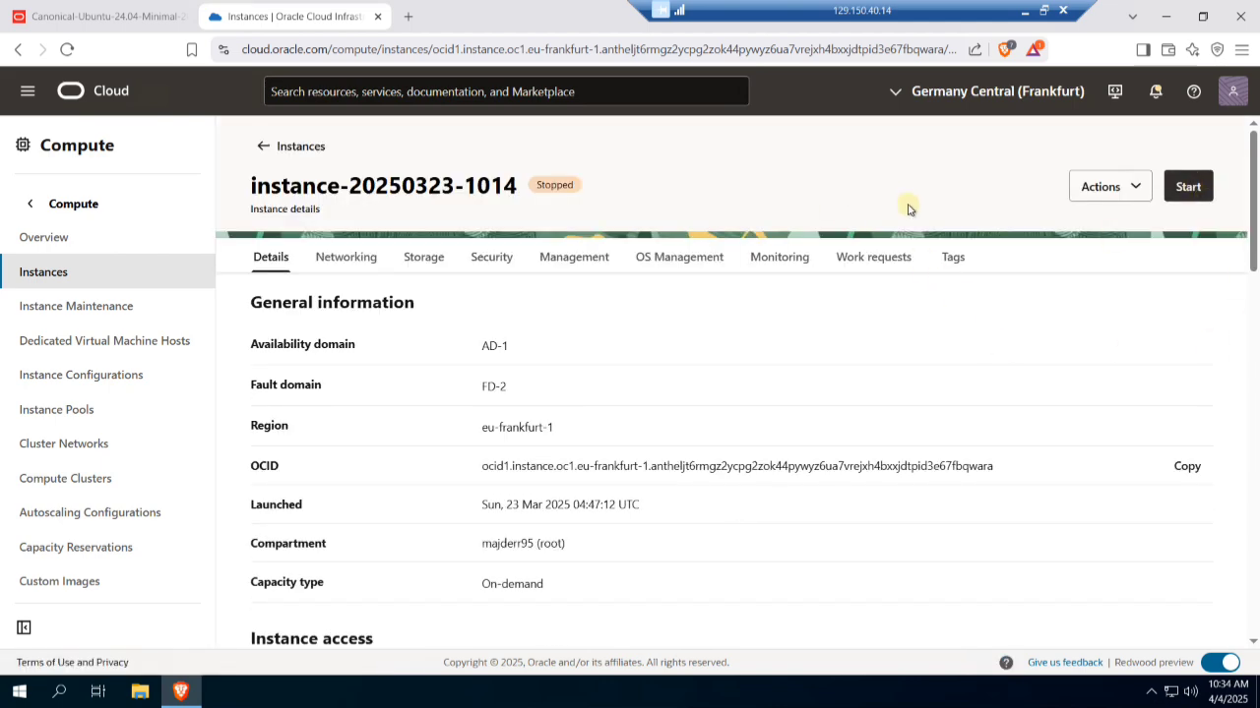
left_click(1188, 186)
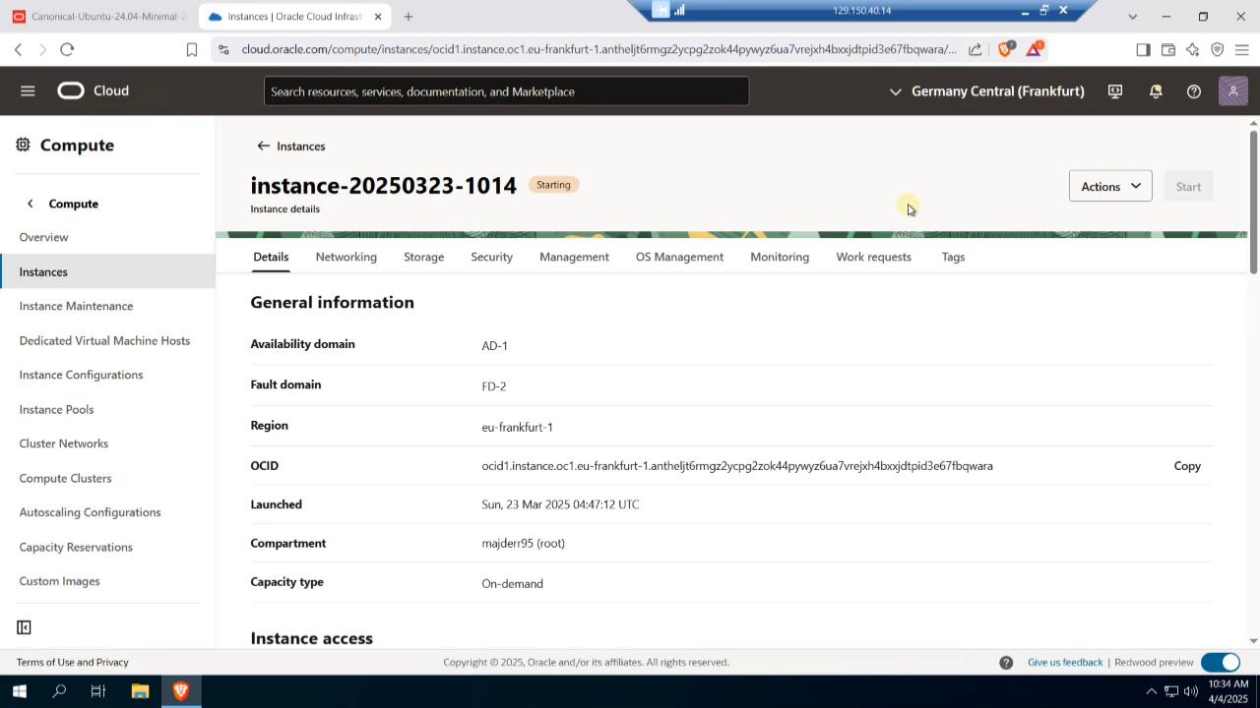